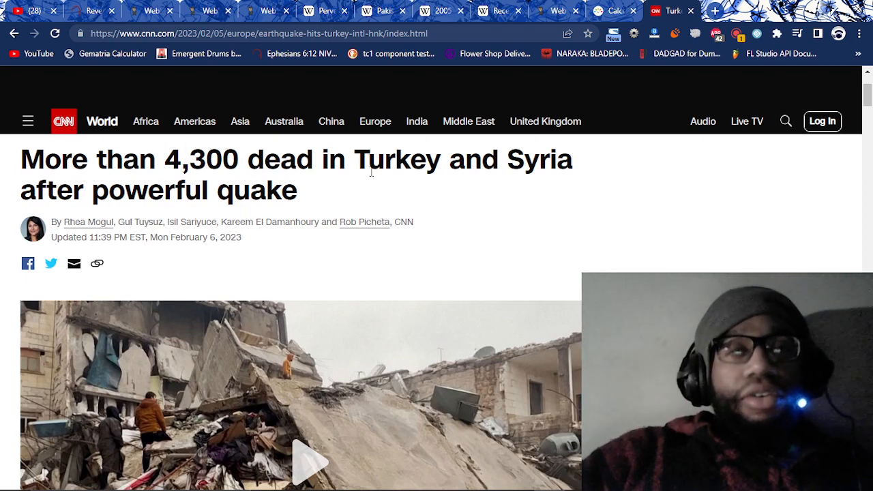
# Skim the 'Revelation 11:13 & Today's Earthquake!' video page, then bring up the Revelation 11:13 verse
pyautogui.moveTo(354, 159); pyautogui.dragTo(573, 159)
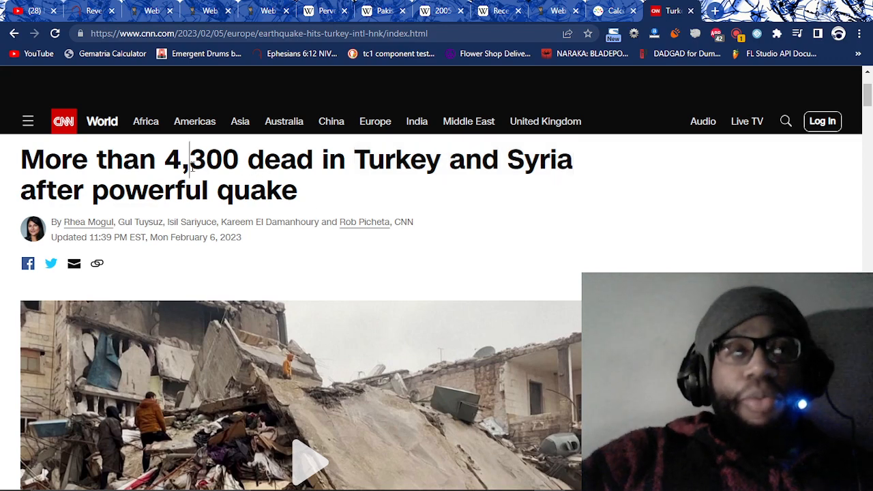
pyautogui.doubleClick(197, 159)
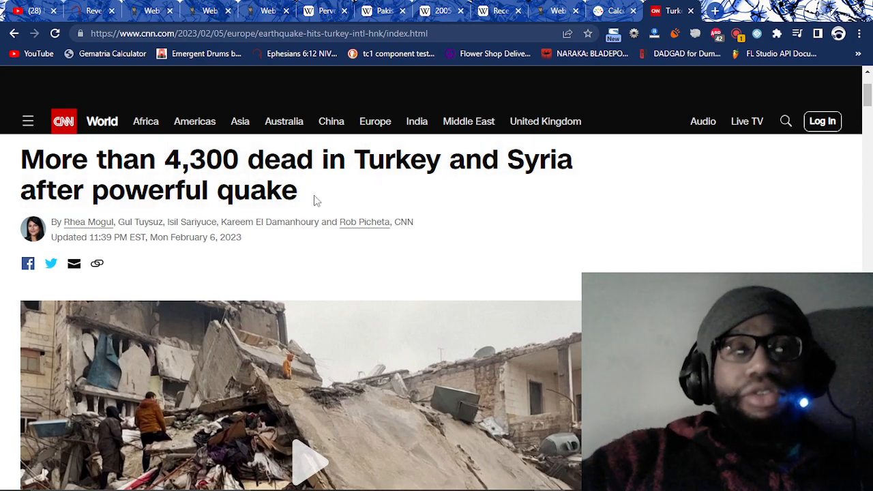
pyautogui.scroll(-3)
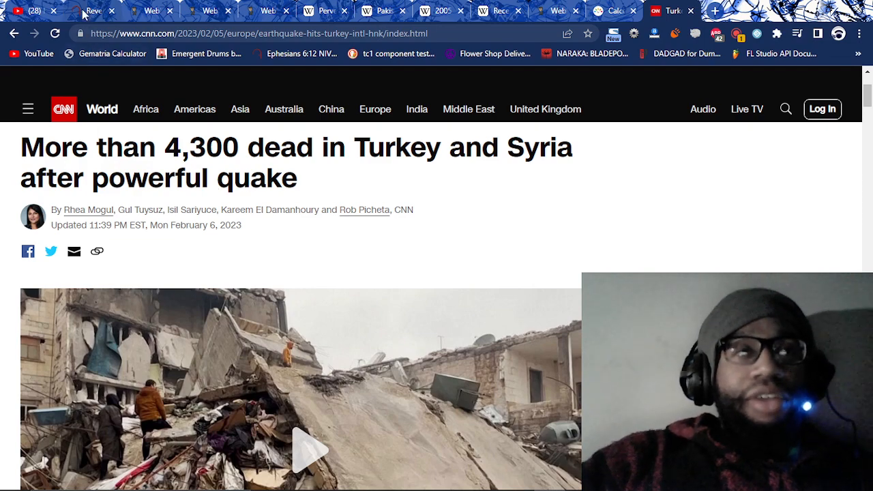
pyautogui.click(96, 12)
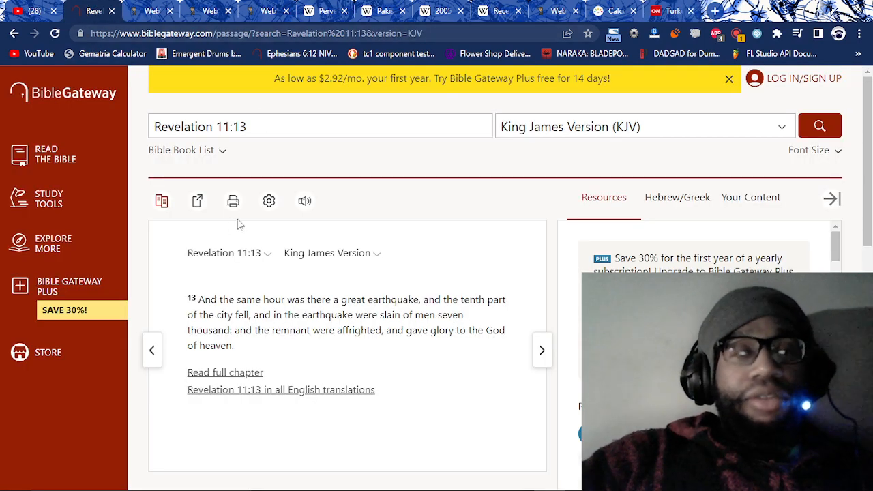
pyautogui.moveTo(372, 157)
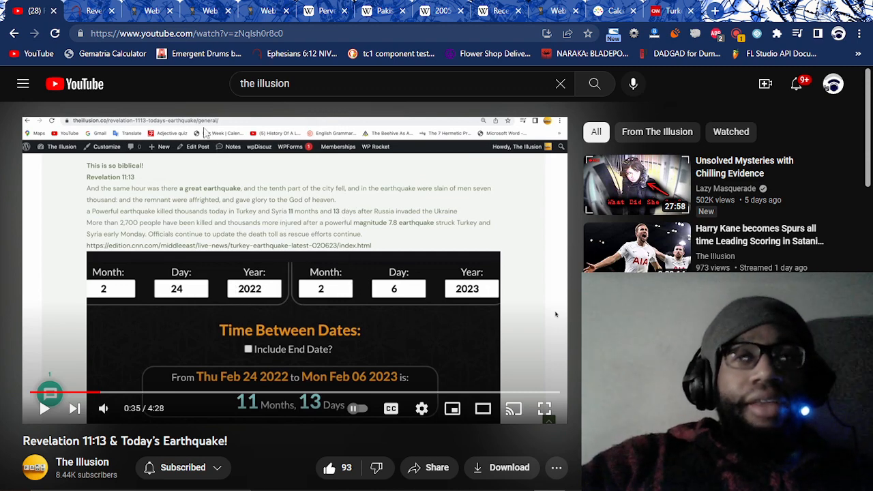
pyautogui.moveTo(101, 6)
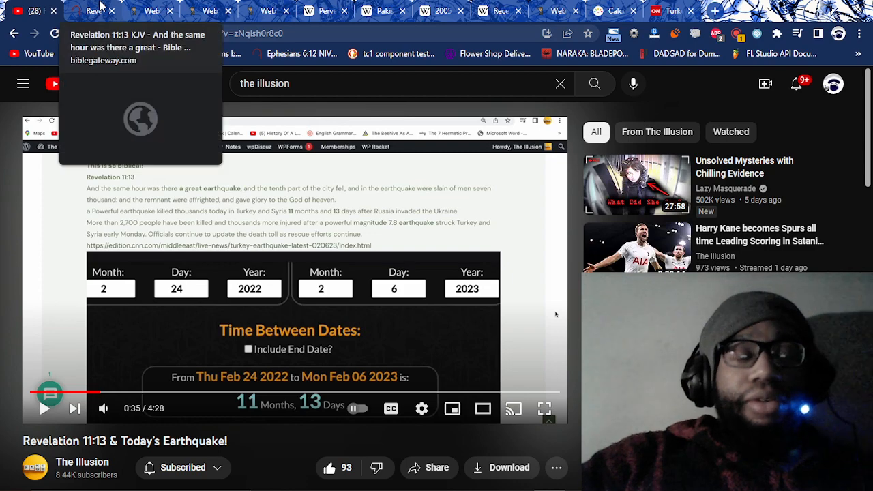
# Scroll Bible Gateway to Revelation 11:13 KJV, the great earthquake verse, and select a word
pyautogui.click(92, 11)
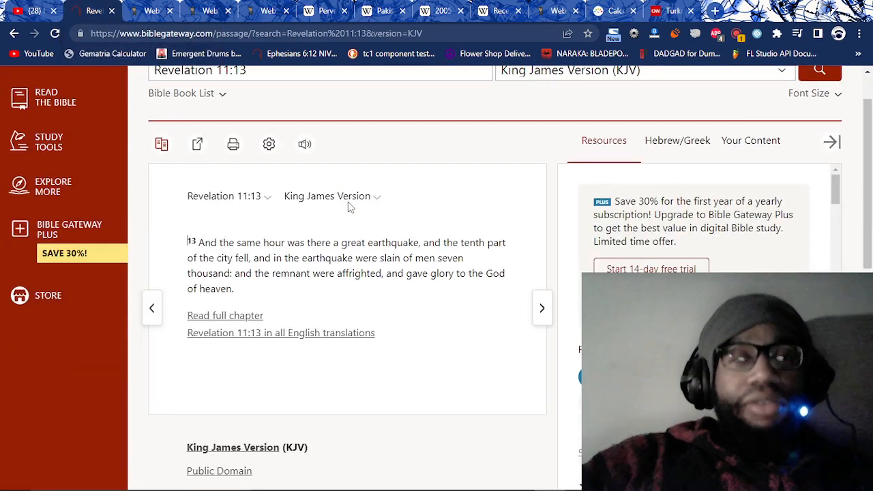
pyautogui.scroll(-3)
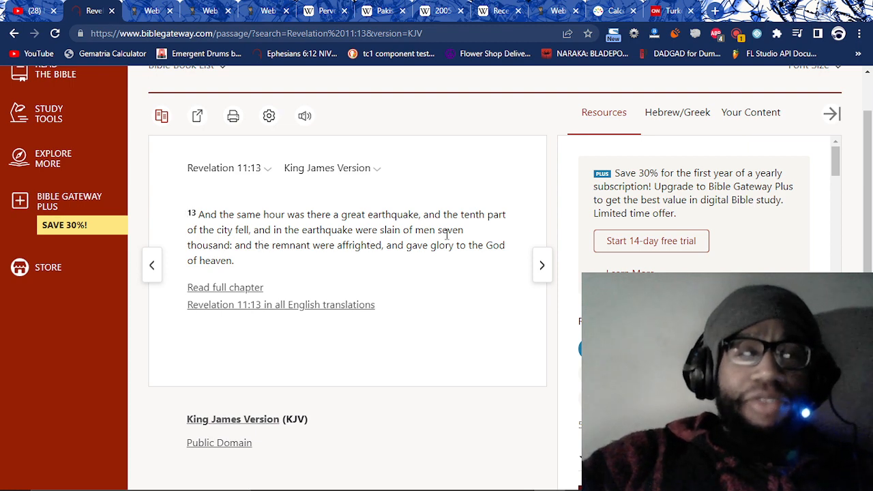
pyautogui.moveTo(242, 261)
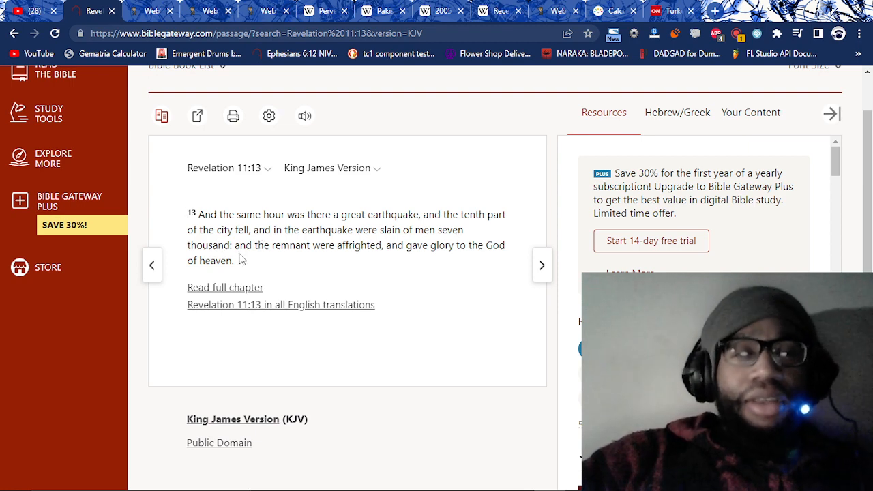
pyautogui.moveTo(371, 252)
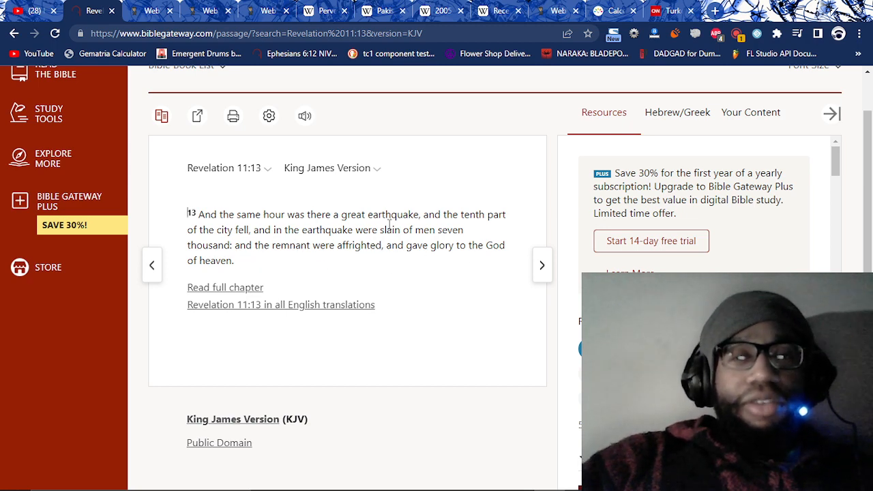
pyautogui.doubleClick(469, 214)
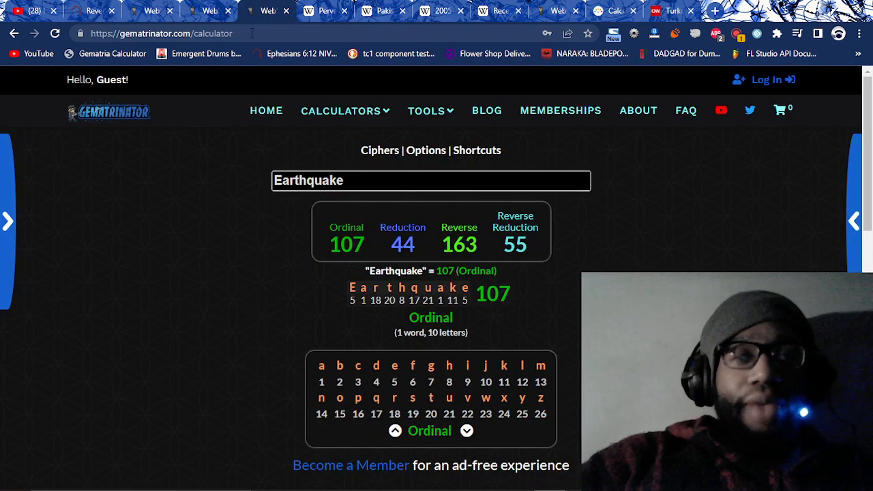
pyautogui.moveTo(336, 232)
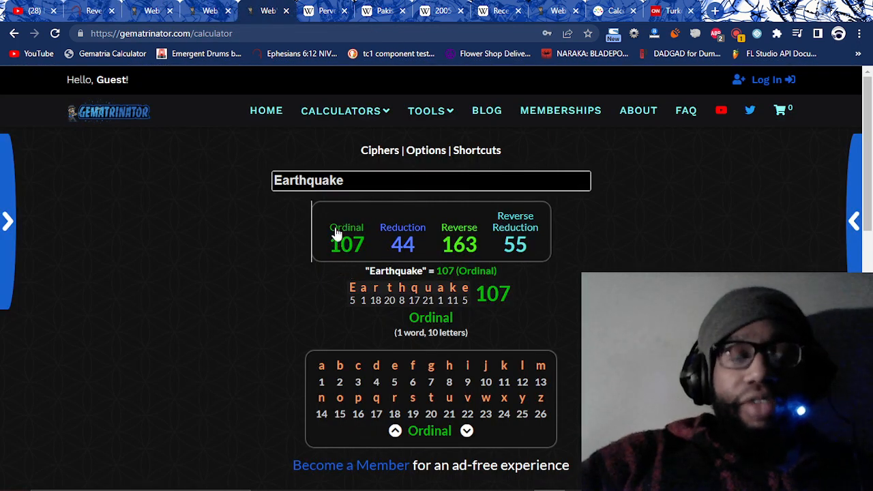
# Review Earthquake's gematria: 107 Ordinal, 44 Reduction, 163 Reverse, 55 Reverse Reduction
pyautogui.scroll(-3)
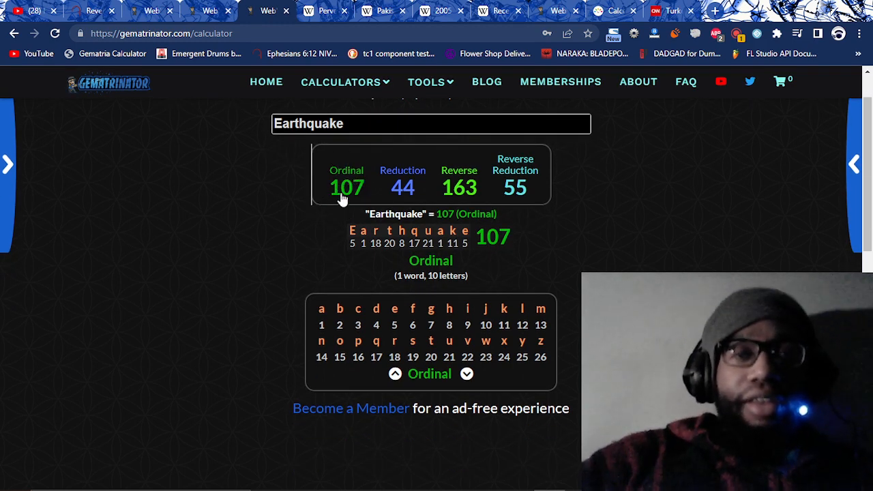
pyautogui.moveTo(334, 218)
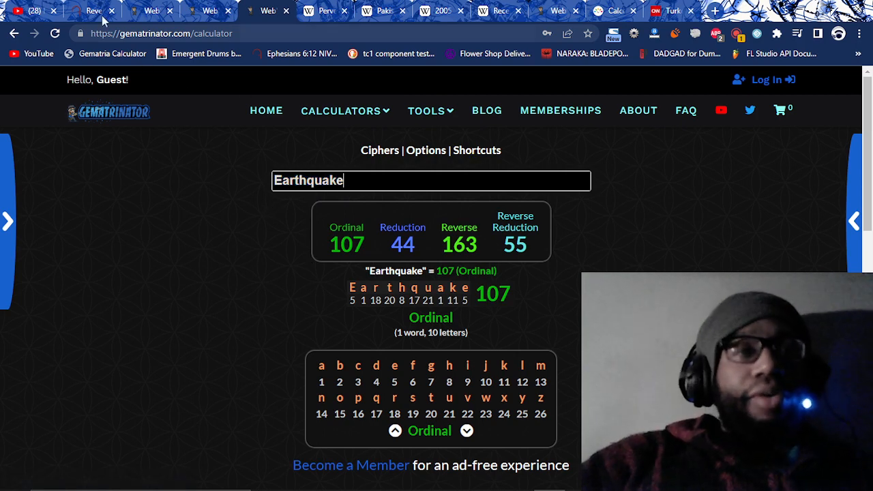
pyautogui.click(92, 10)
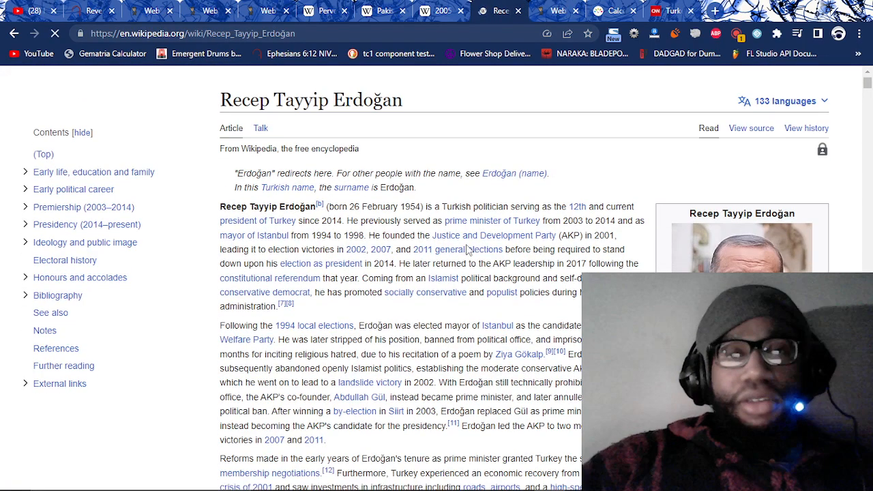
# Scroll through Recep Tayyip Erdoğan's Wikipedia intro and select a word in it
pyautogui.scroll(-3)
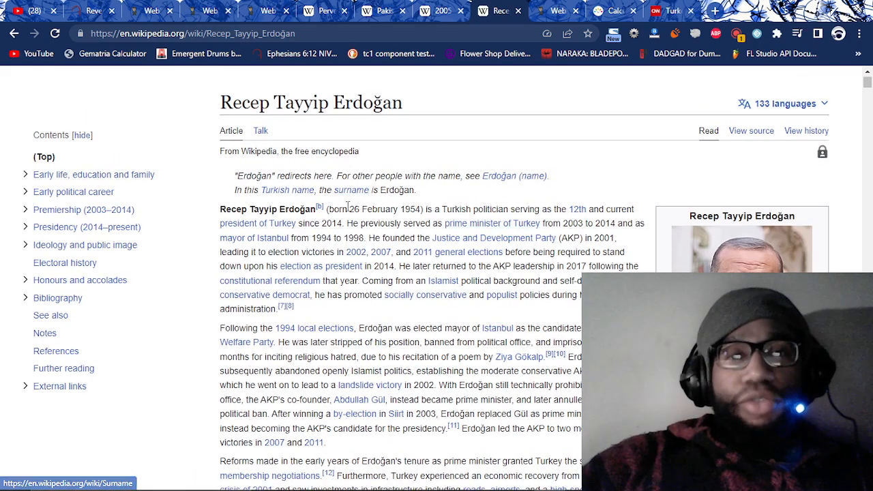
pyautogui.doubleClick(354, 209)
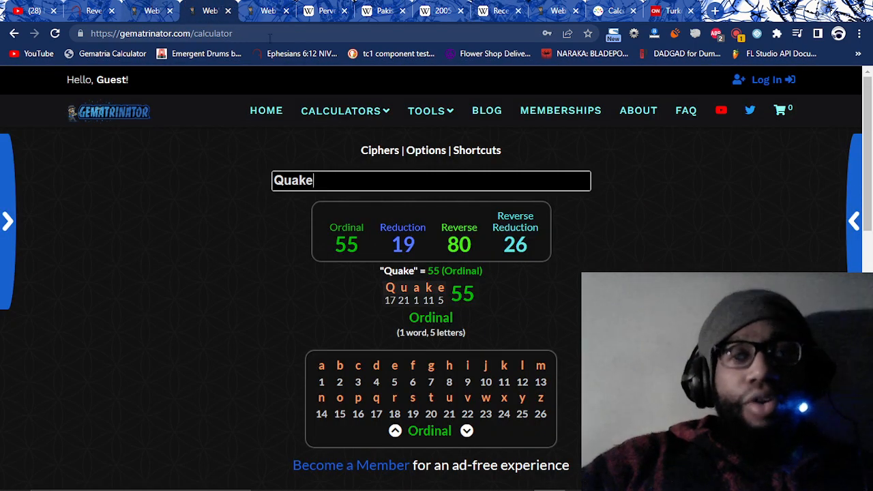
# Calculate 'Turkey' in Gematrinator, giving 100 Ordinal and 28 Reduction
pyautogui.write('Turkey')
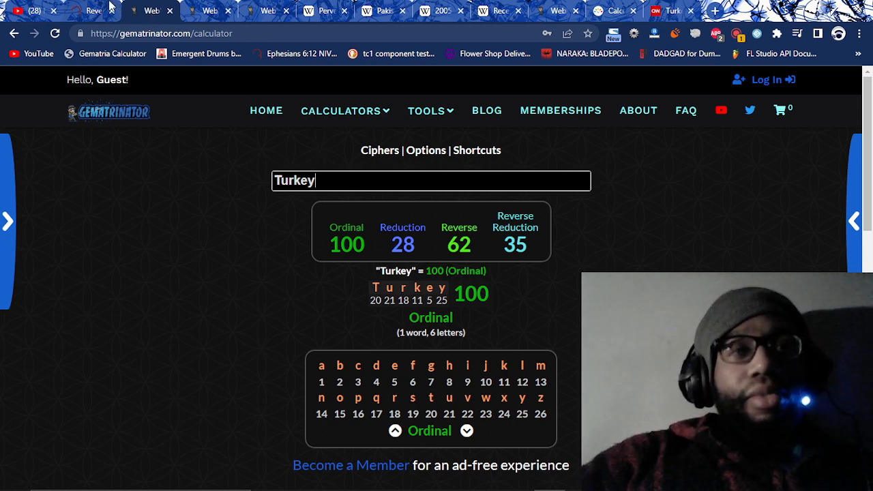
pyautogui.moveTo(94, 10)
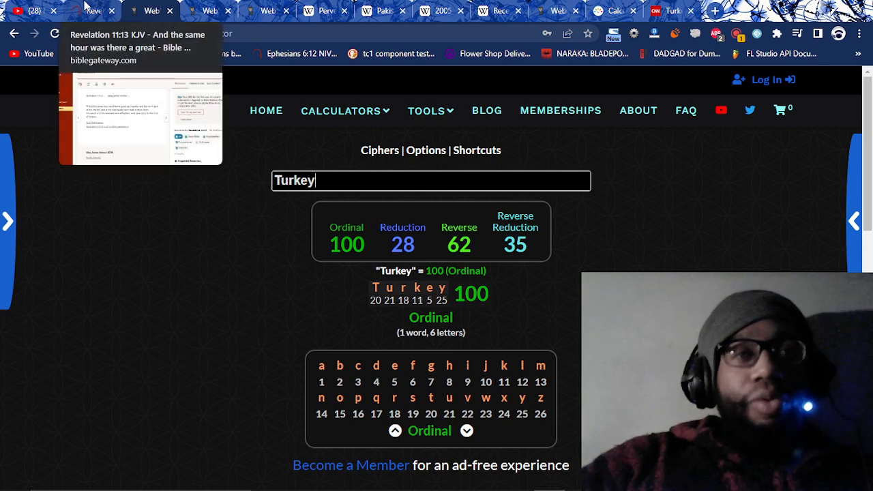
pyautogui.click(150, 11)
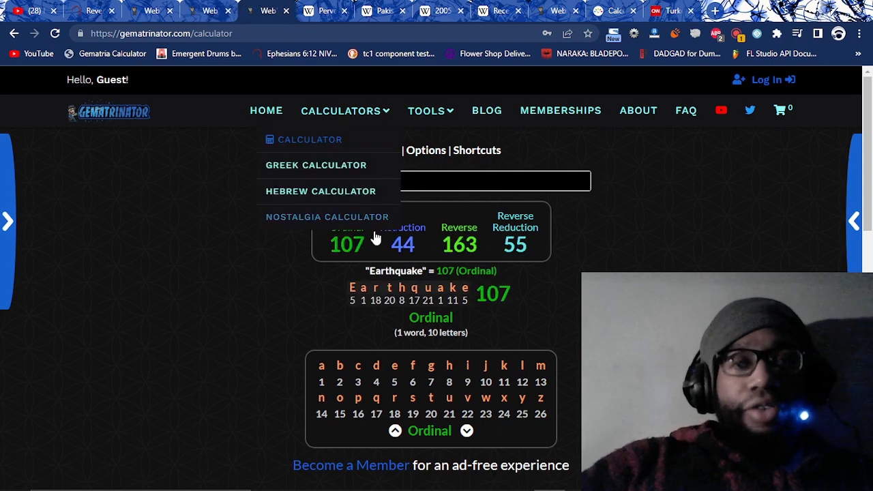
pyautogui.click(325, 10)
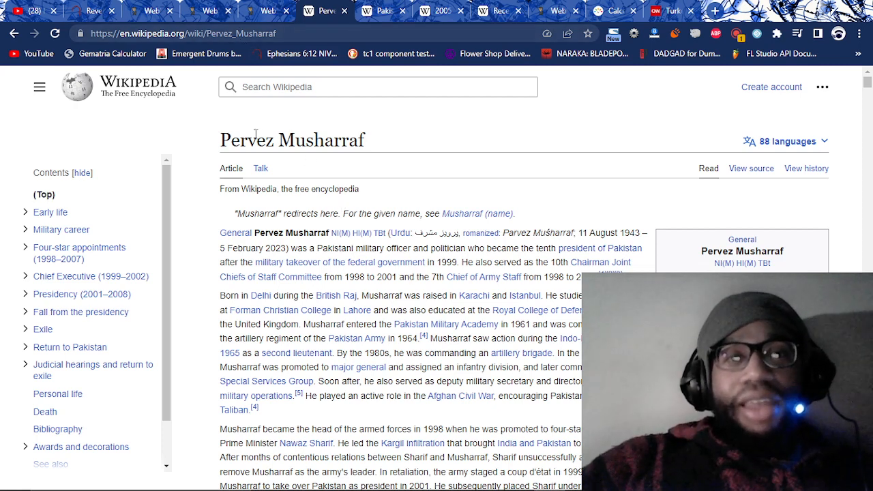
pyautogui.doubleClick(291, 140)
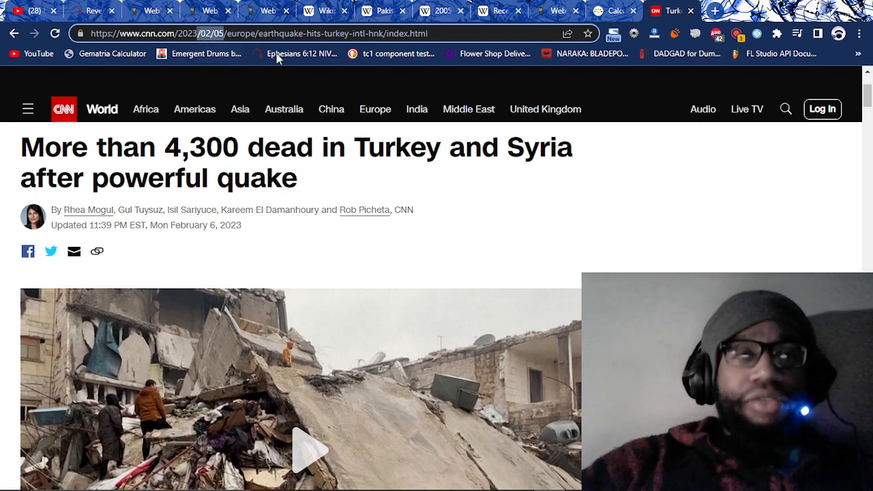
pyautogui.click(330, 8)
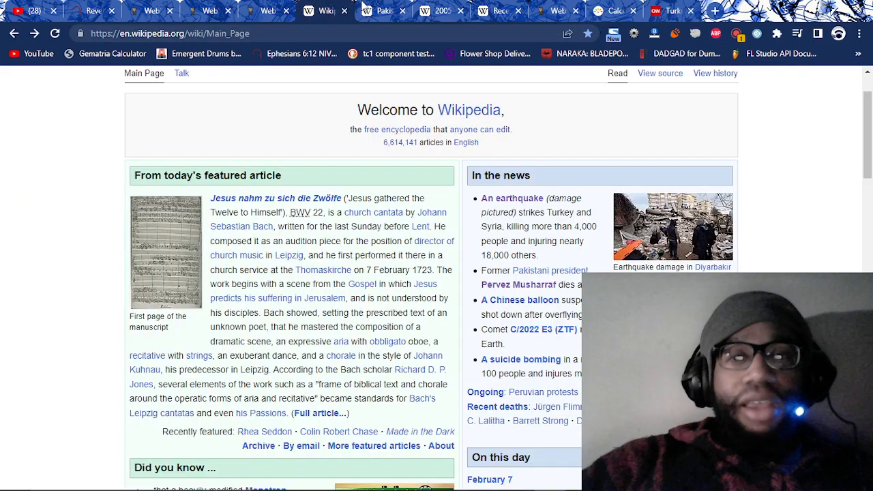
pyautogui.moveTo(539, 280)
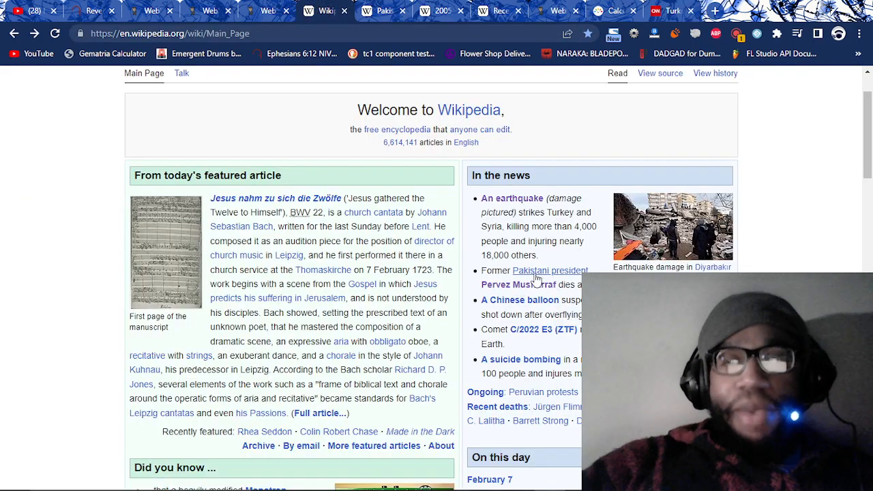
pyautogui.moveTo(534, 289)
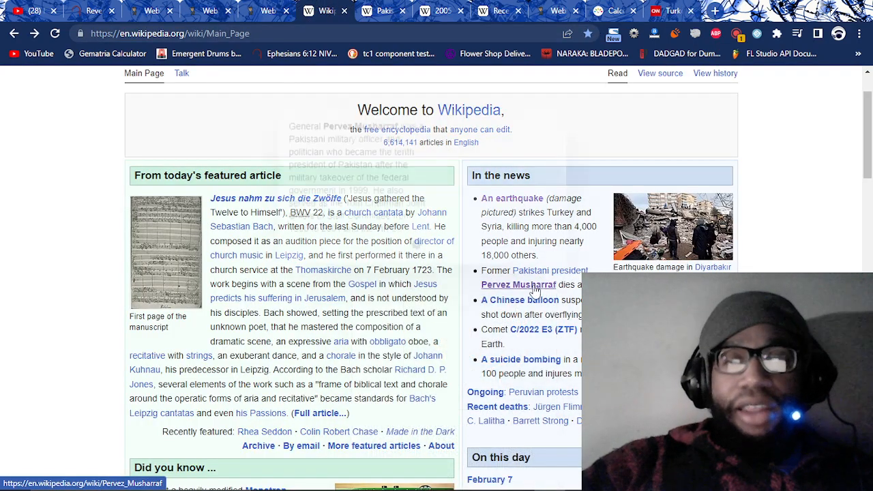
pyautogui.click(516, 284)
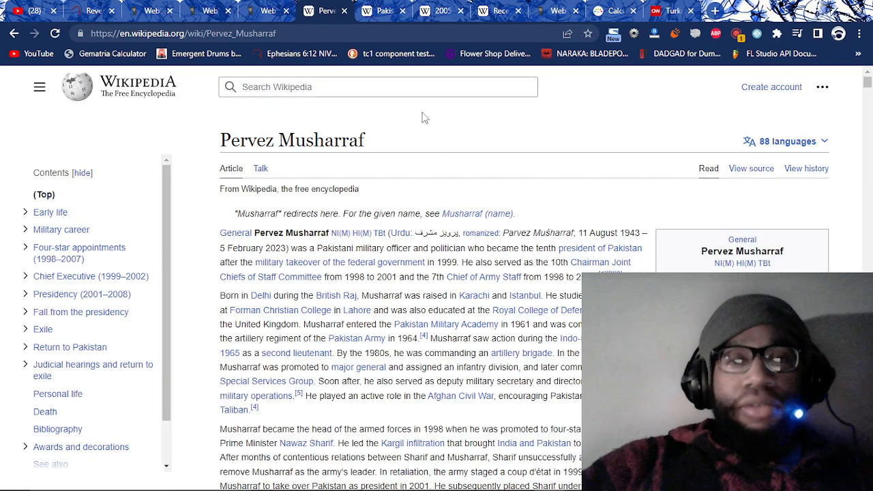
# Highlight and clear a sentence on Musharraf's military posts, then return to Revelation 11:13
pyautogui.scroll(-3)
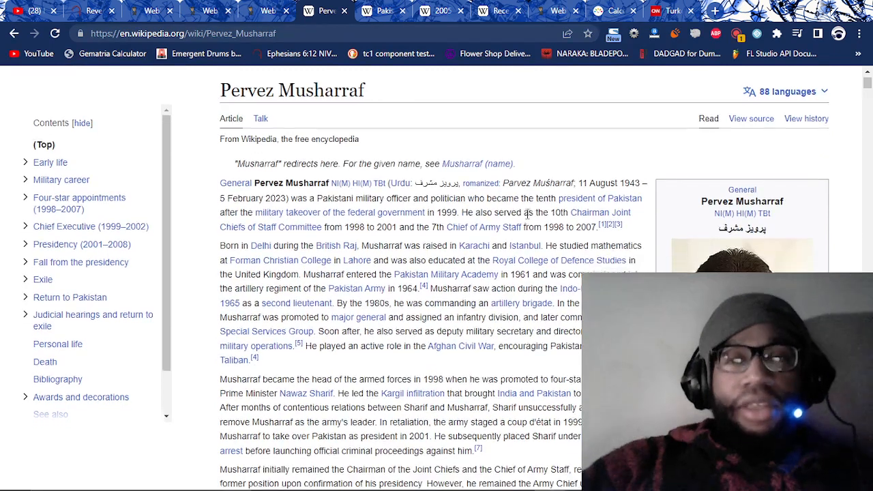
pyautogui.moveTo(461, 211); pyautogui.dragTo(515, 211)
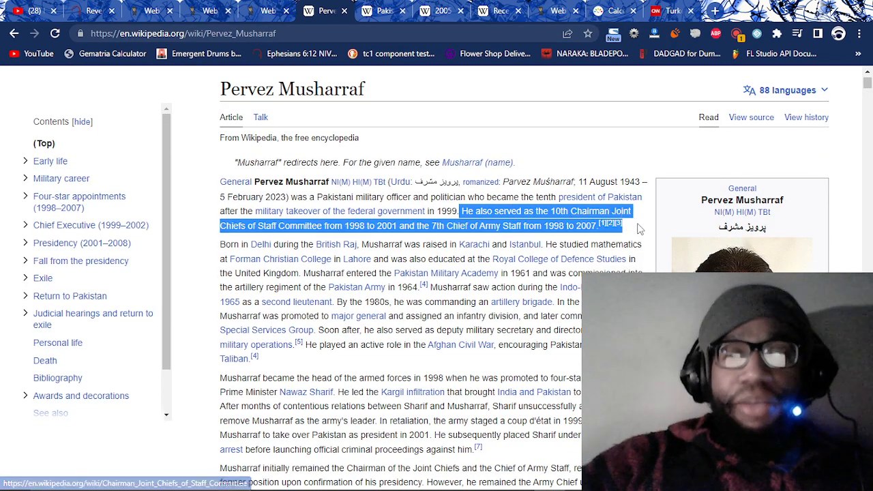
pyautogui.click(329, 243)
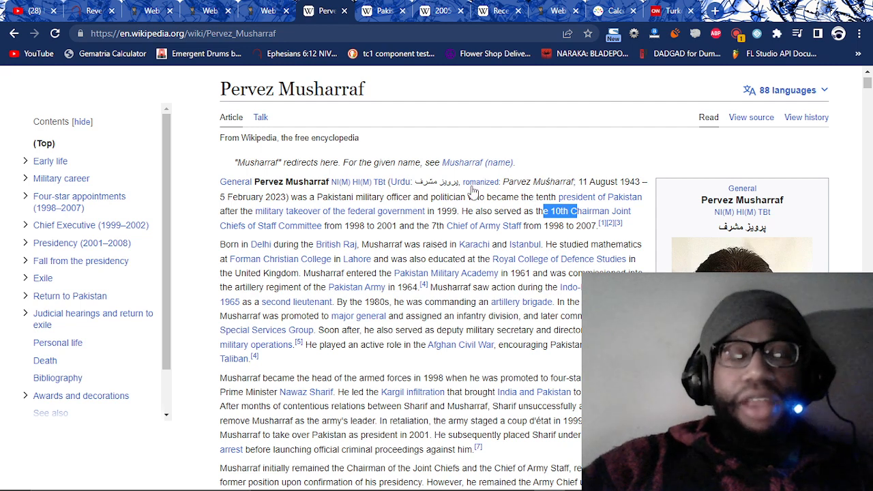
pyautogui.click(96, 11)
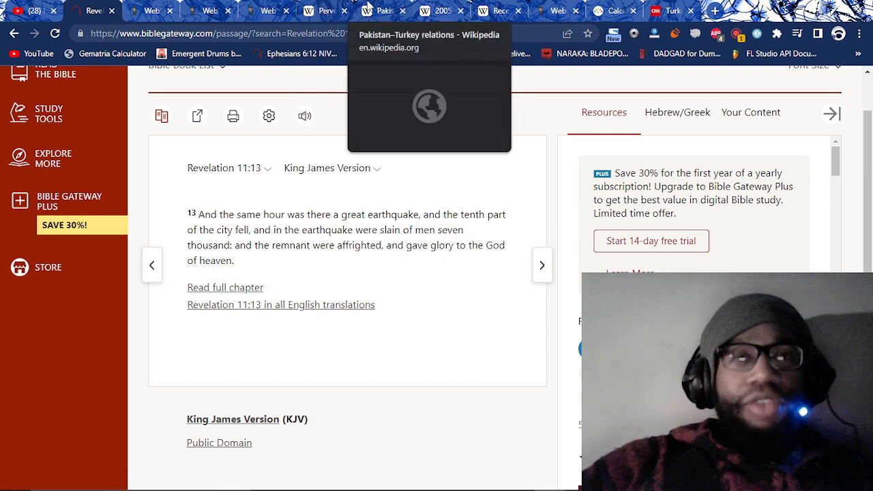
# Read the Pakistan–Turkey relations article, highlighting passages about earthquake aid
pyautogui.click(383, 11)
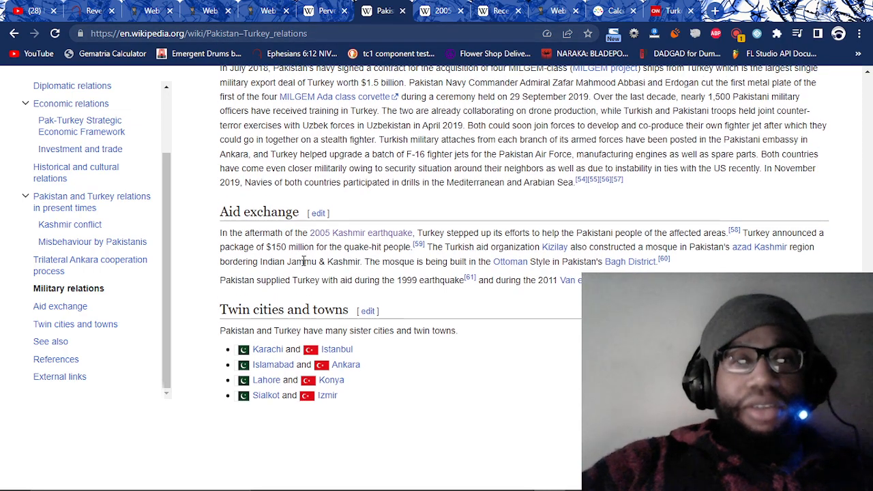
pyautogui.moveTo(373, 233)
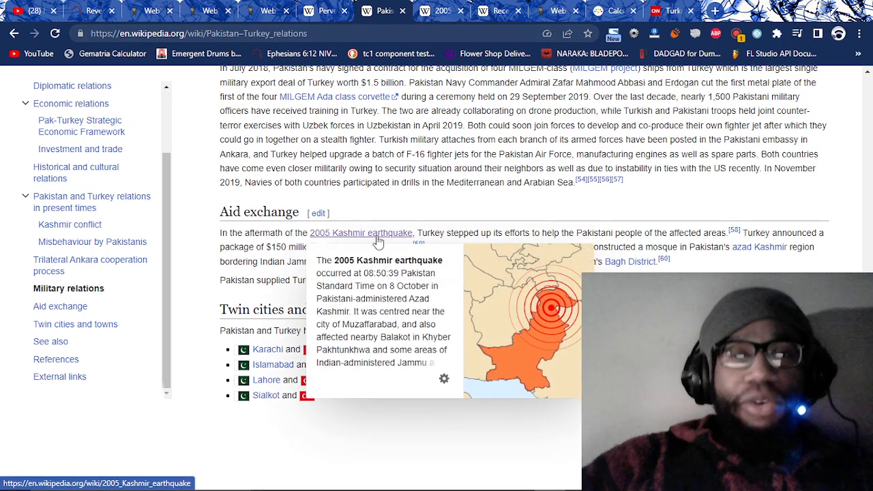
pyautogui.moveTo(484, 231)
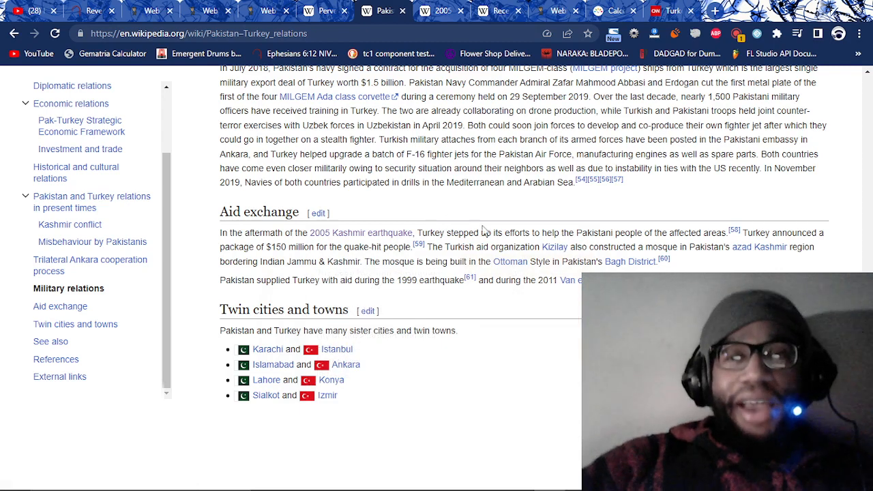
pyautogui.moveTo(442, 233); pyautogui.dragTo(537, 233)
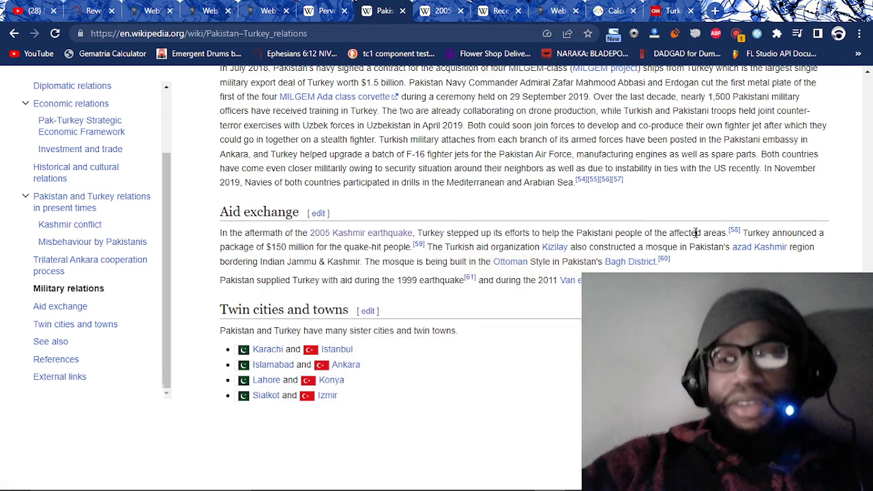
pyautogui.moveTo(375, 293)
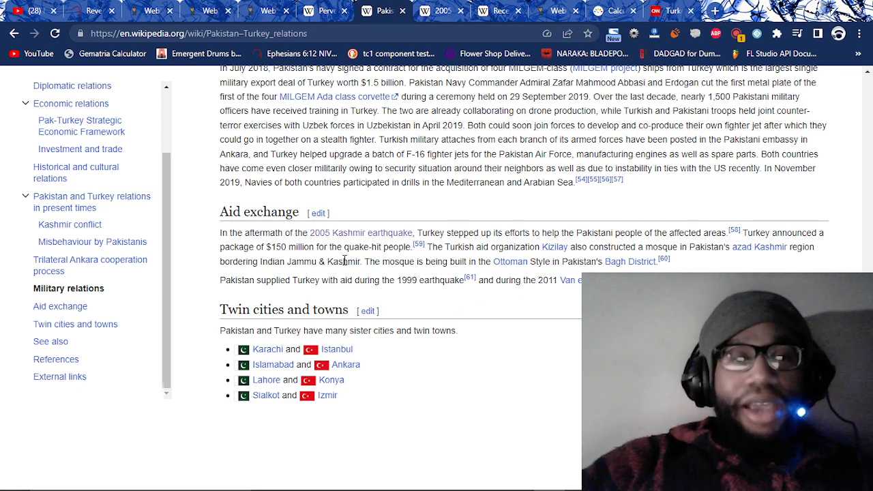
pyautogui.moveTo(219, 280); pyautogui.dragTo(394, 279)
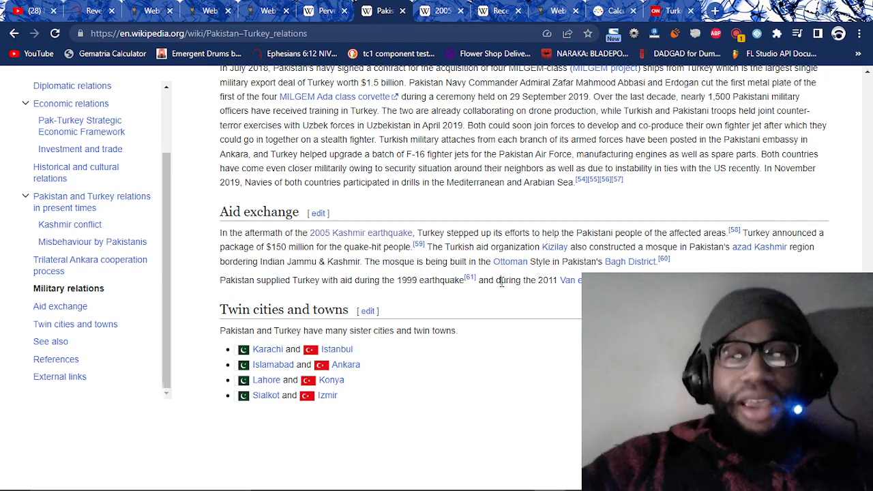
pyautogui.scroll(3)
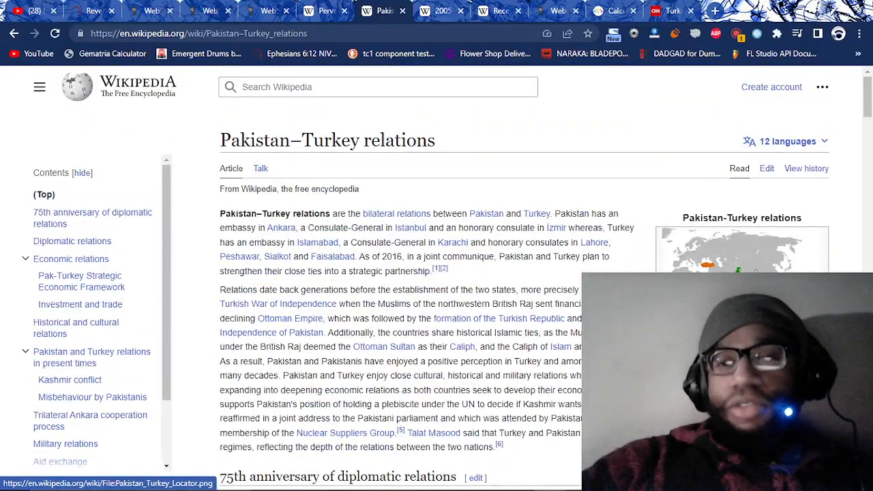
pyautogui.scroll(-3)
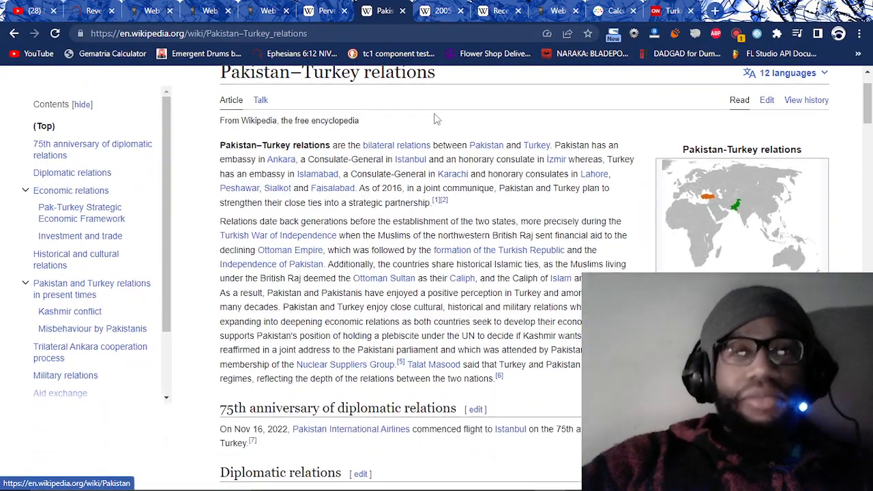
# Glance at the 2005 Kashmir earthquake article and select Erdoğan's surname in his article
pyautogui.click(443, 11)
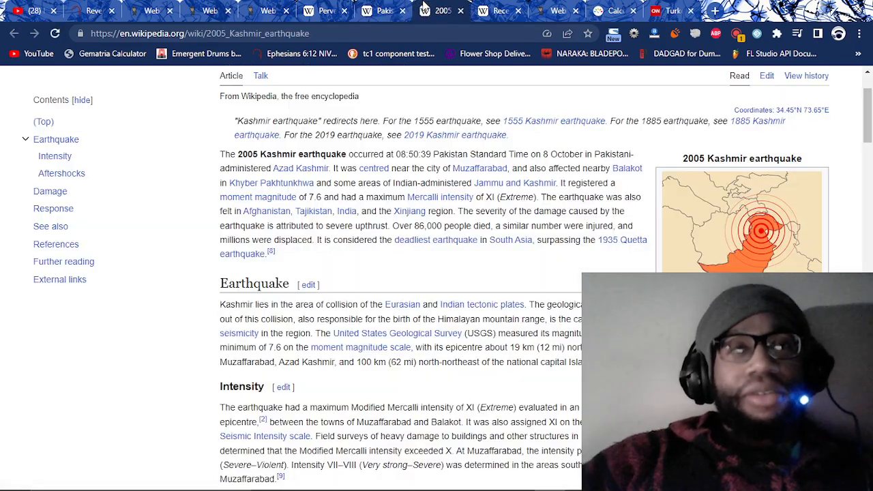
pyautogui.click(495, 11)
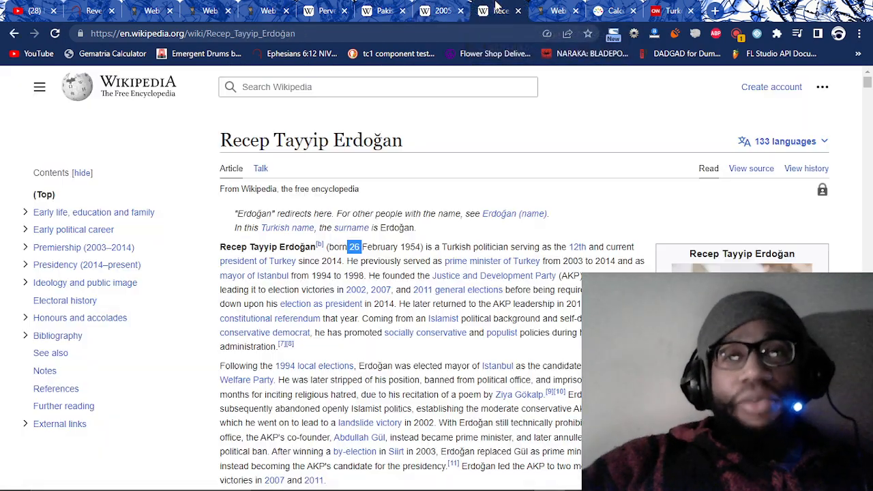
pyautogui.doubleClick(369, 140)
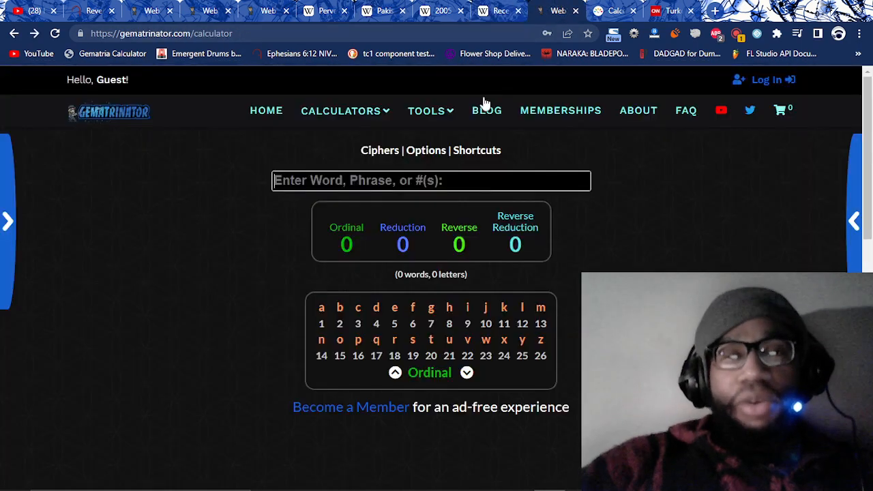
# Calculate Ordinal values for Erdoğan (64), Satan (55) and Turkey (100) in Gematrinator
pyautogui.write('Erdoğan')
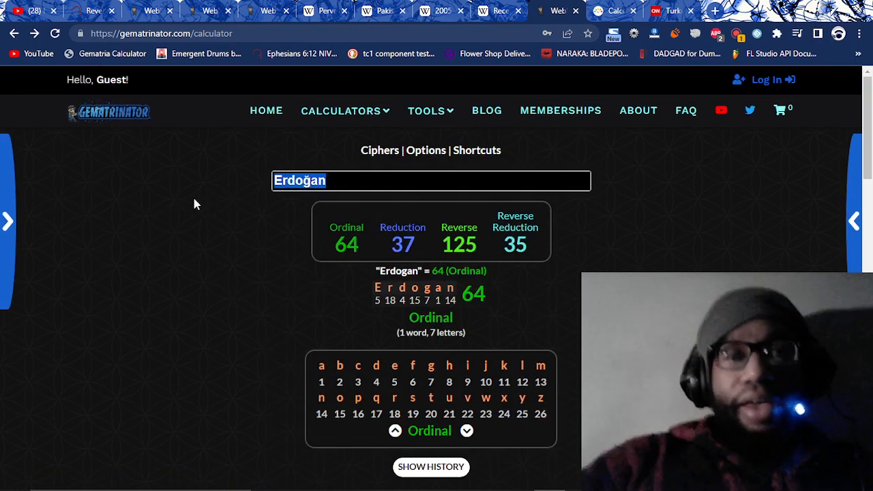
pyautogui.write('SAtan')
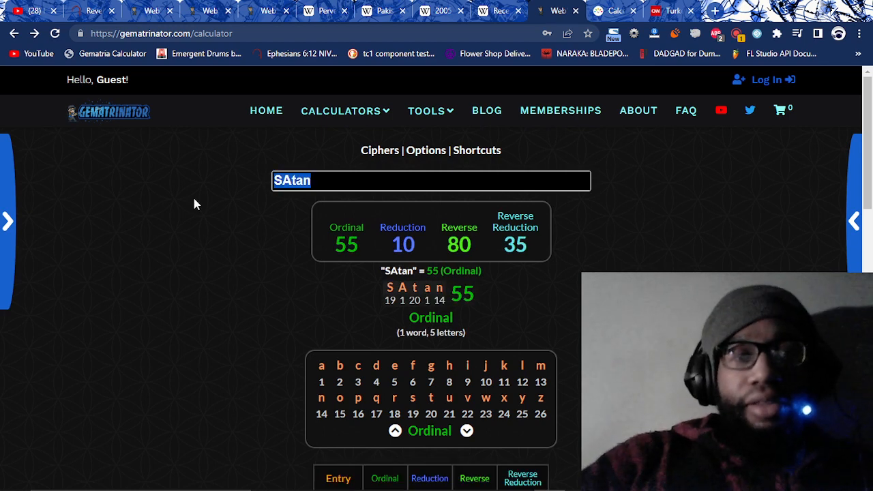
pyautogui.write('Turkey')
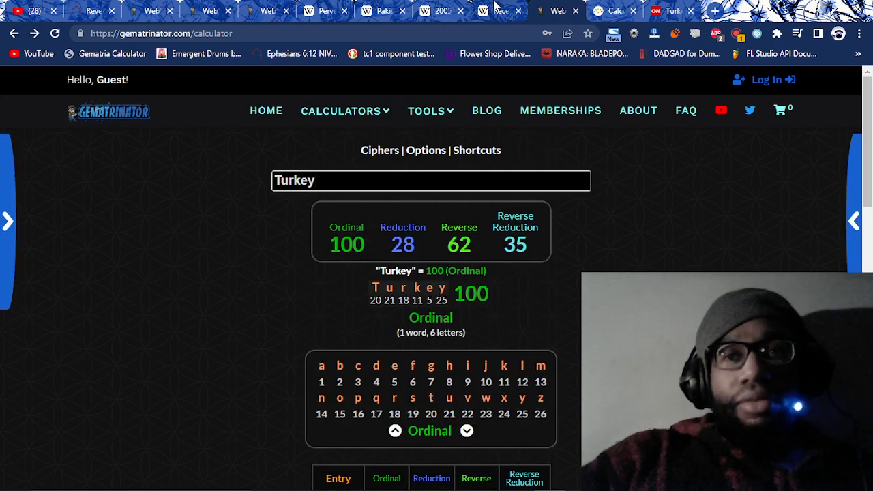
pyautogui.click(510, 9)
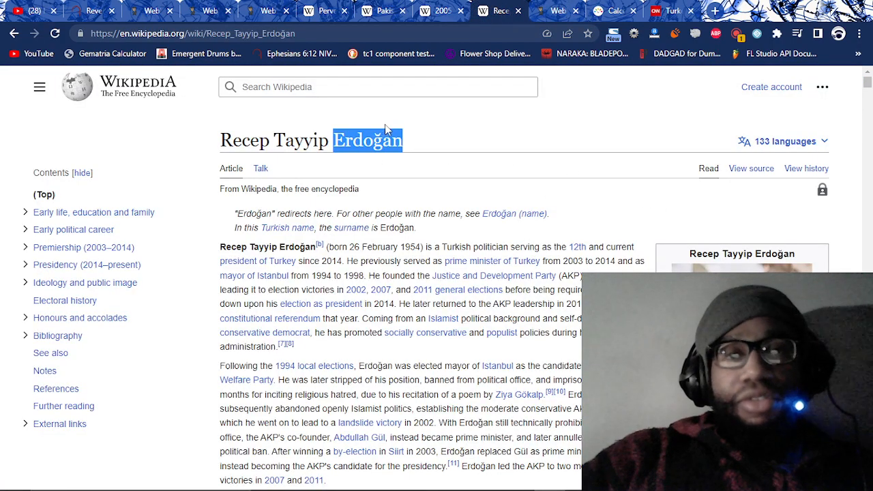
pyautogui.moveTo(437, 7)
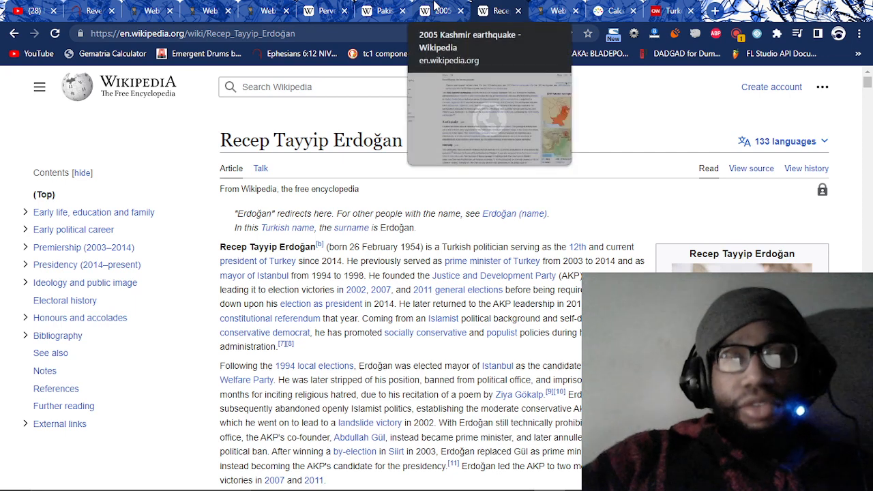
pyautogui.moveTo(397, 246)
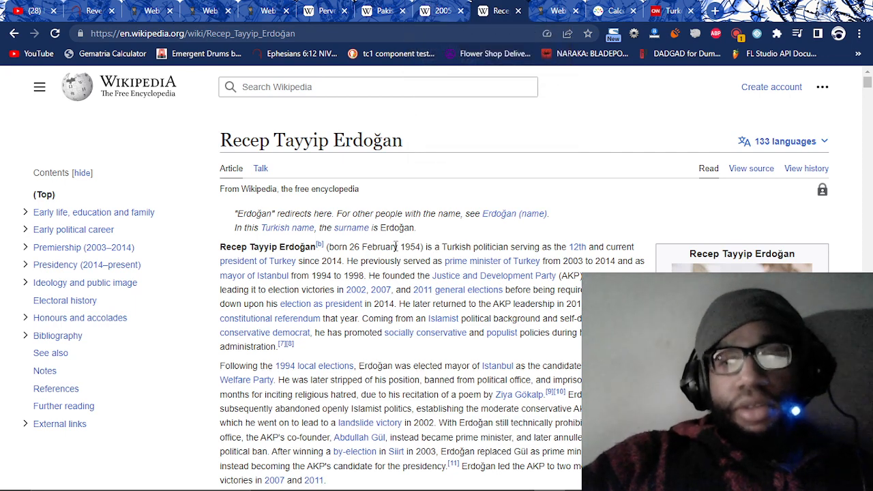
# Bring up CNN's article on over 4,300 dead in Turkey and Syria and scroll in
pyautogui.click(671, 10)
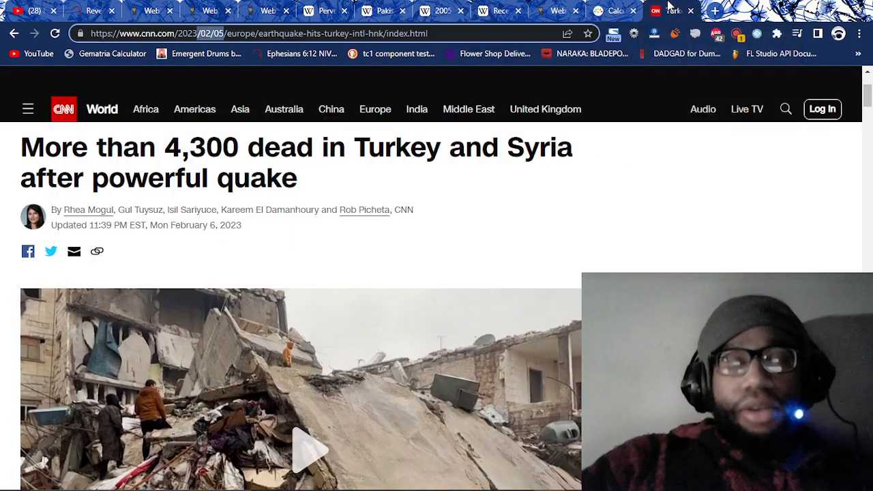
pyautogui.moveTo(360, 175)
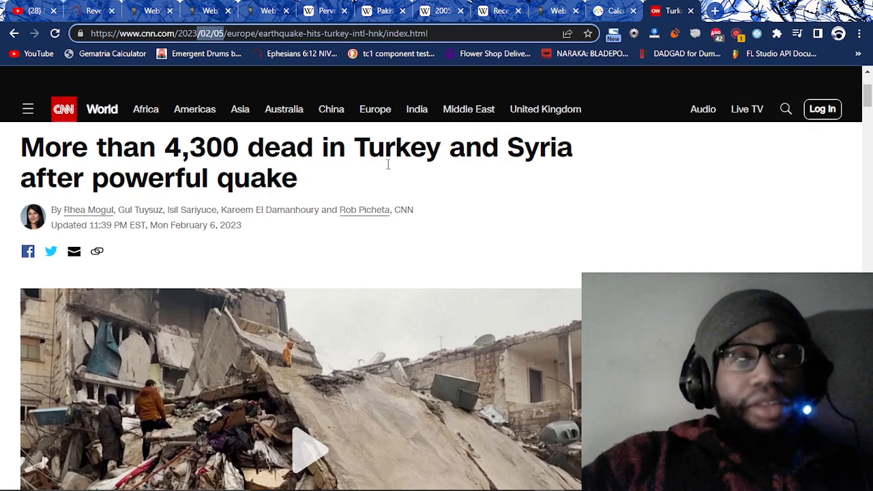
pyautogui.scroll(-3)
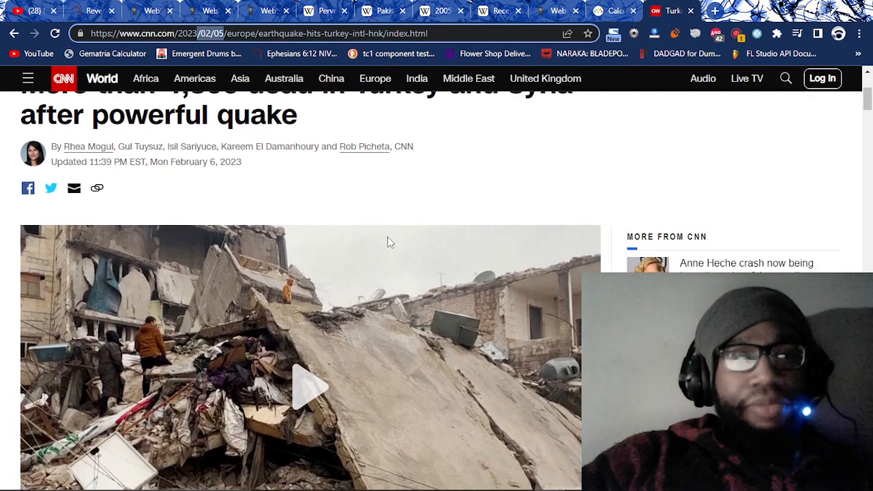
pyautogui.scroll(-3)
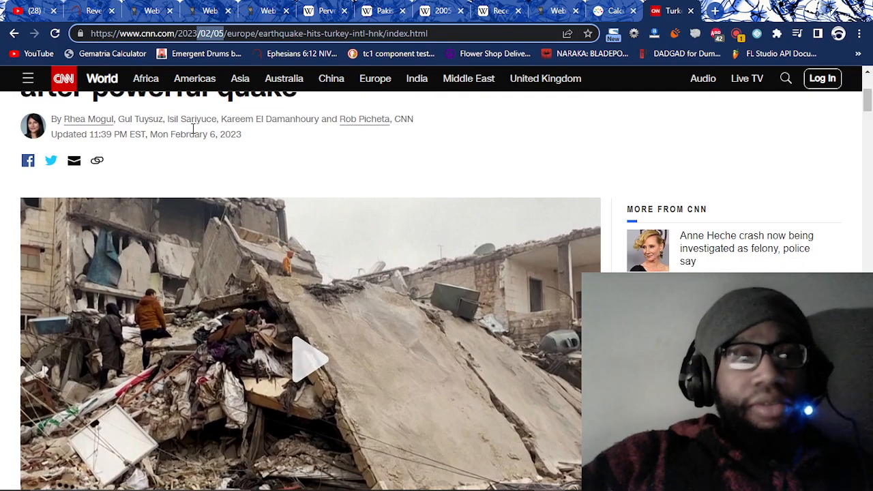
pyautogui.moveTo(328, 154)
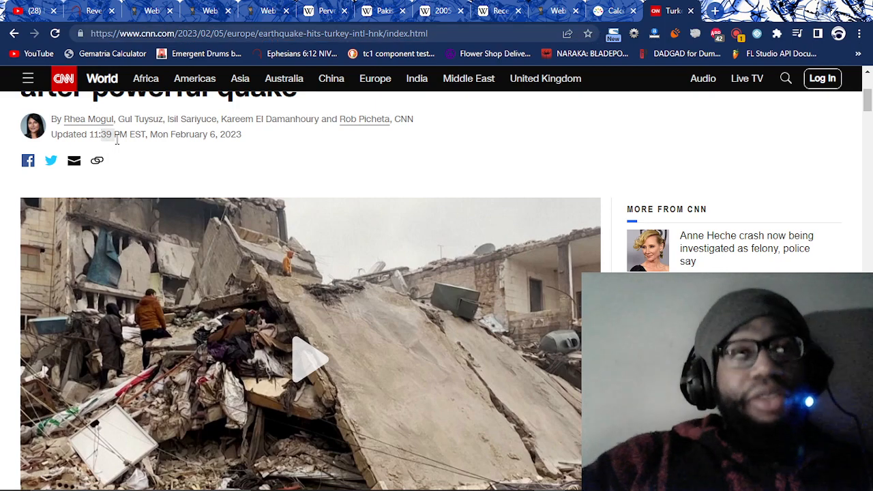
pyautogui.moveTo(266, 141)
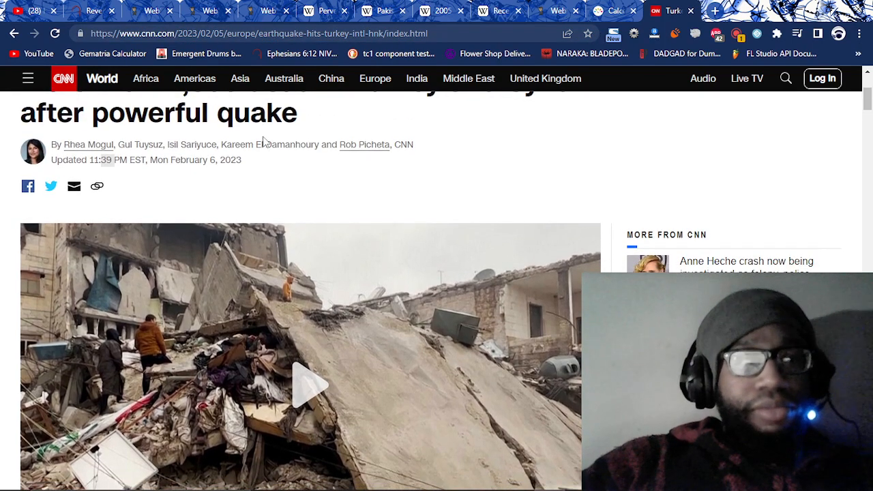
# Scroll past the quake-intensity maps and rescue photos to Gaziantep's destroyed city blocks
pyautogui.scroll(-3)
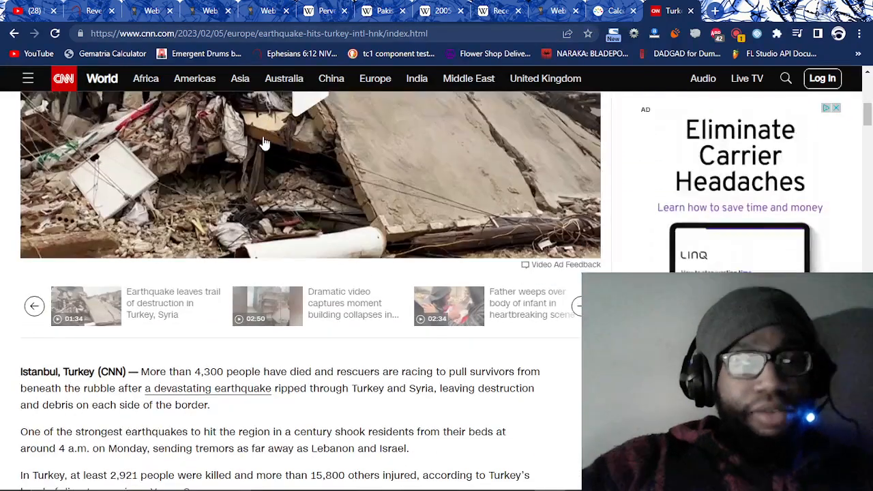
pyautogui.scroll(-3)
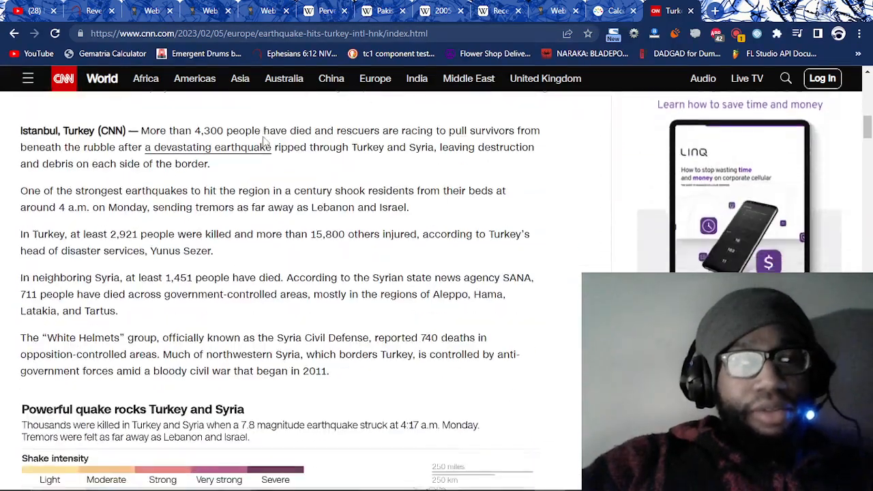
pyautogui.scroll(-3)
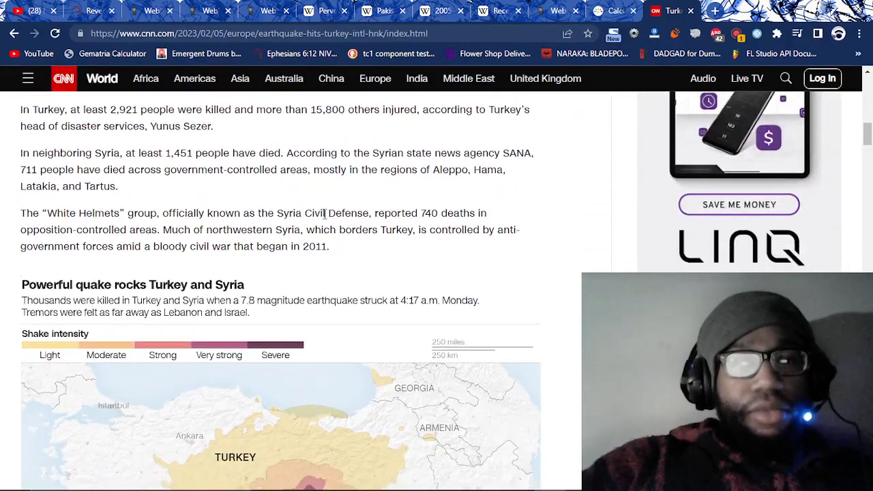
pyautogui.scroll(-3)
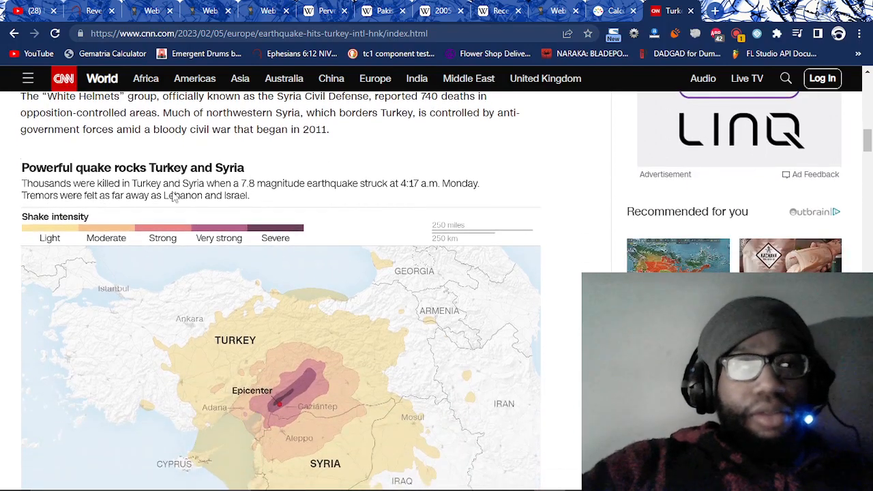
pyautogui.scroll(-3)
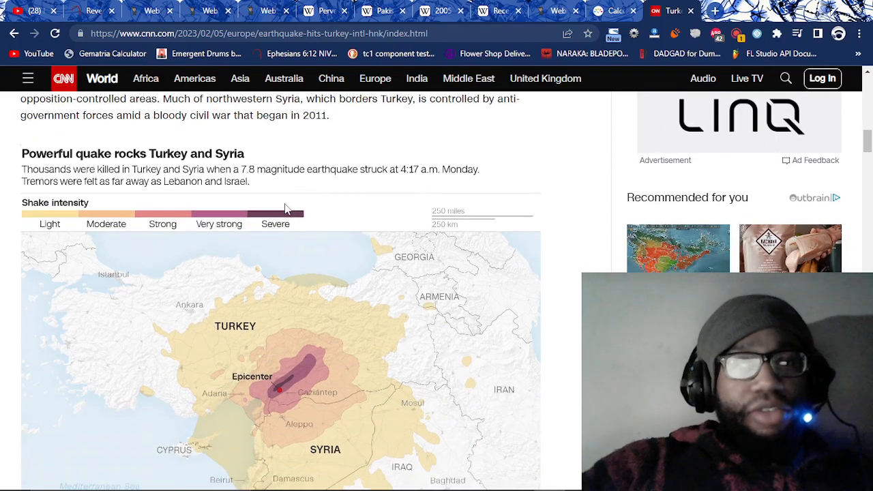
pyautogui.scroll(-3)
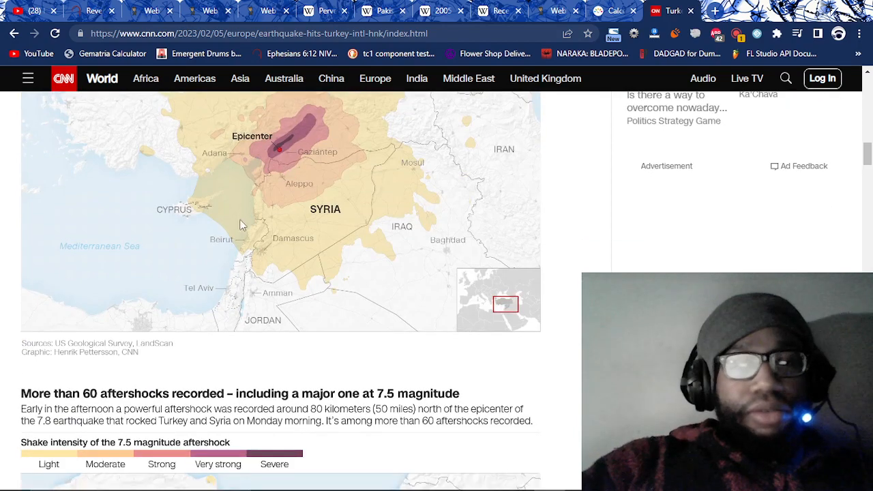
pyautogui.scroll(3)
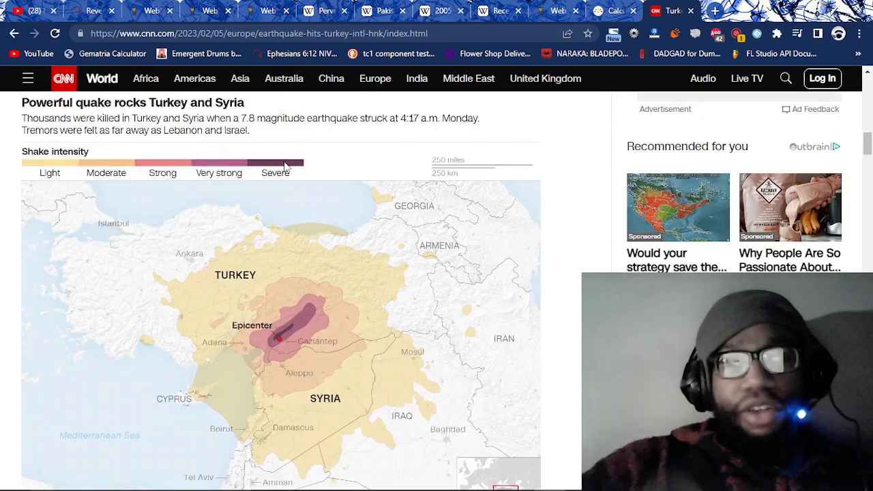
pyautogui.scroll(-3)
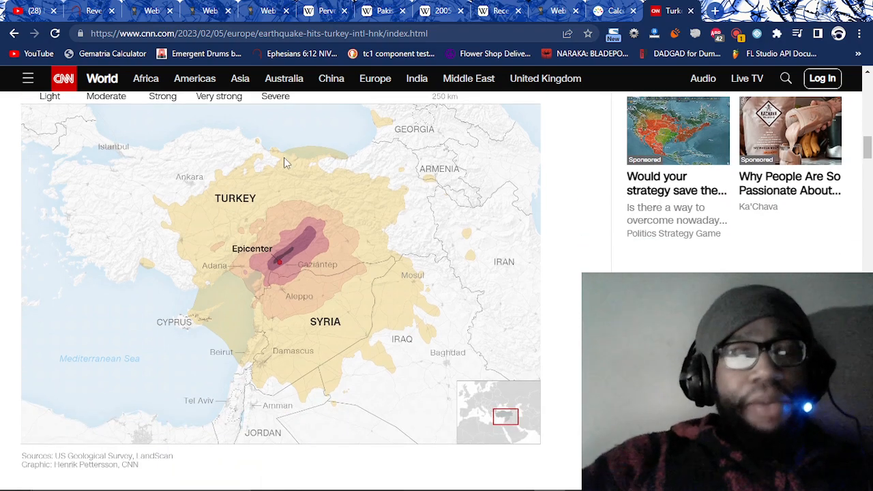
pyautogui.scroll(-3)
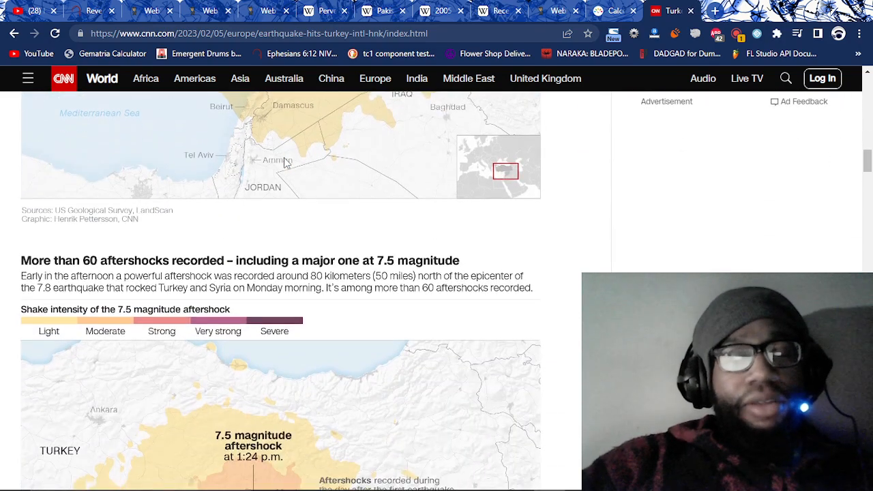
pyautogui.scroll(-3)
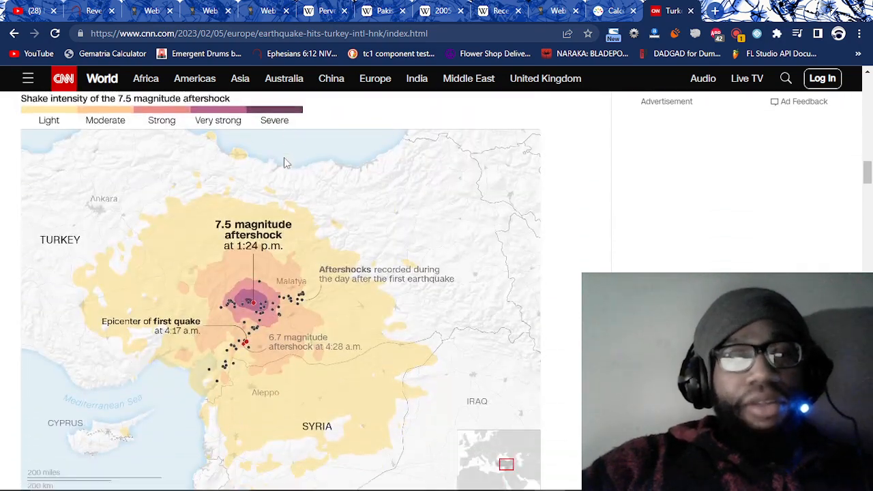
pyautogui.scroll(-3)
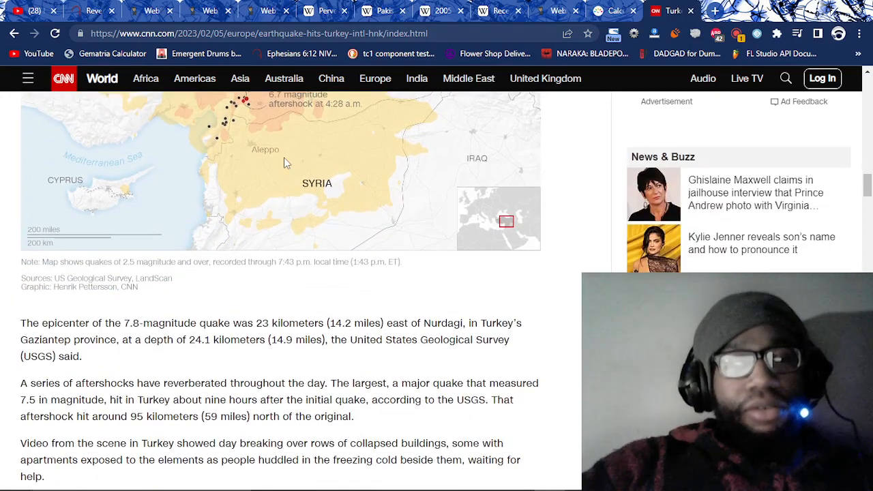
pyautogui.scroll(-3)
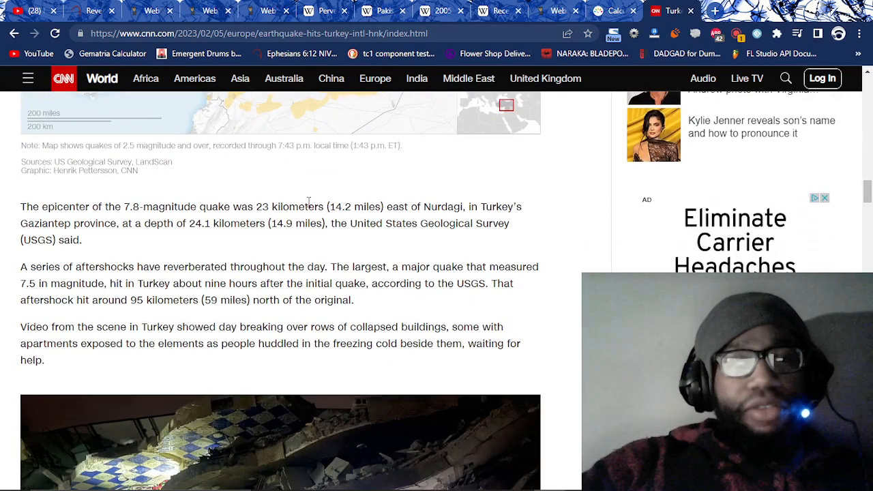
pyautogui.scroll(-3)
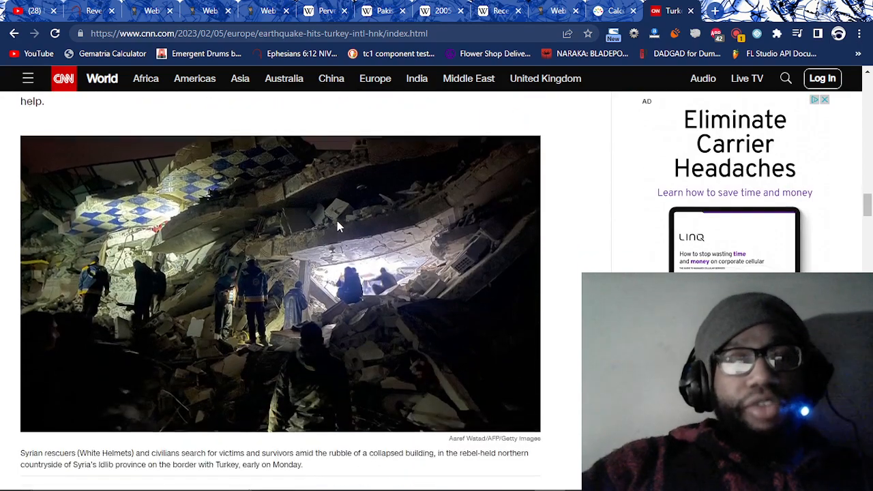
pyautogui.scroll(-3)
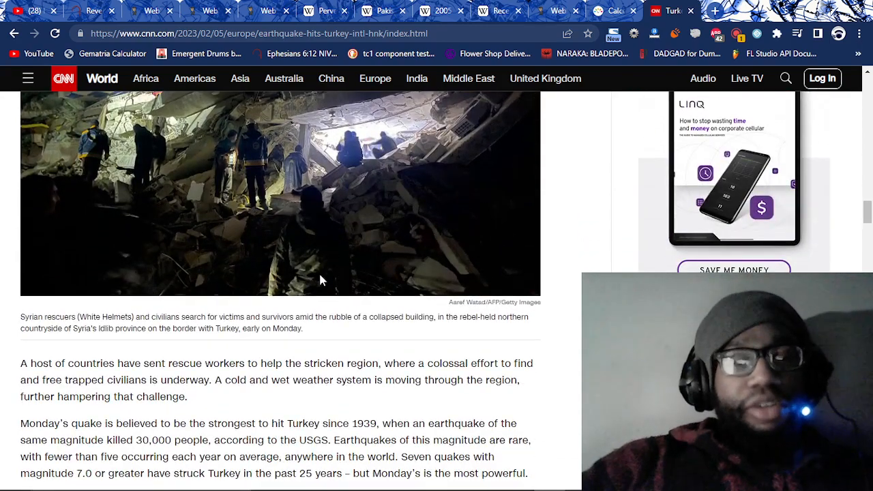
pyautogui.scroll(-3)
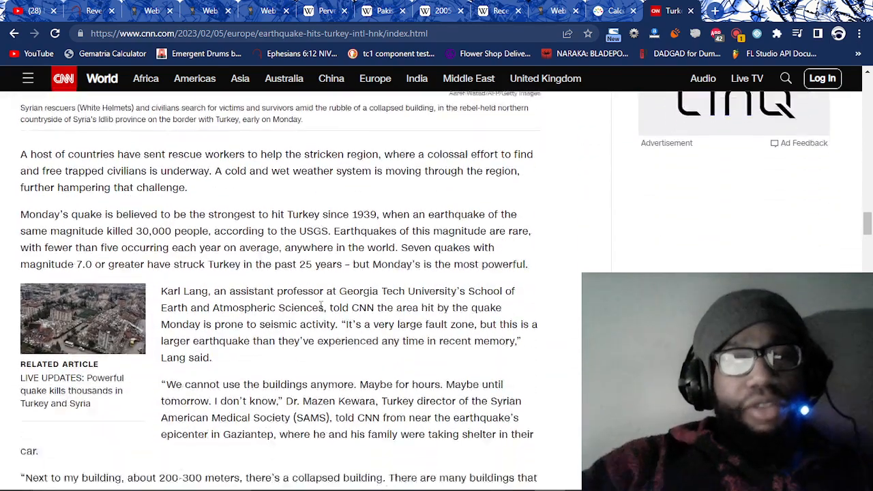
pyautogui.scroll(-3)
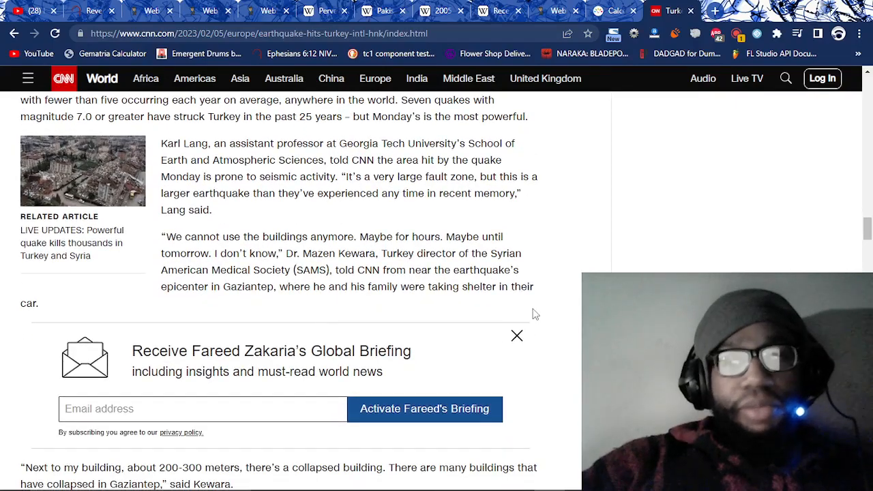
pyautogui.scroll(-3)
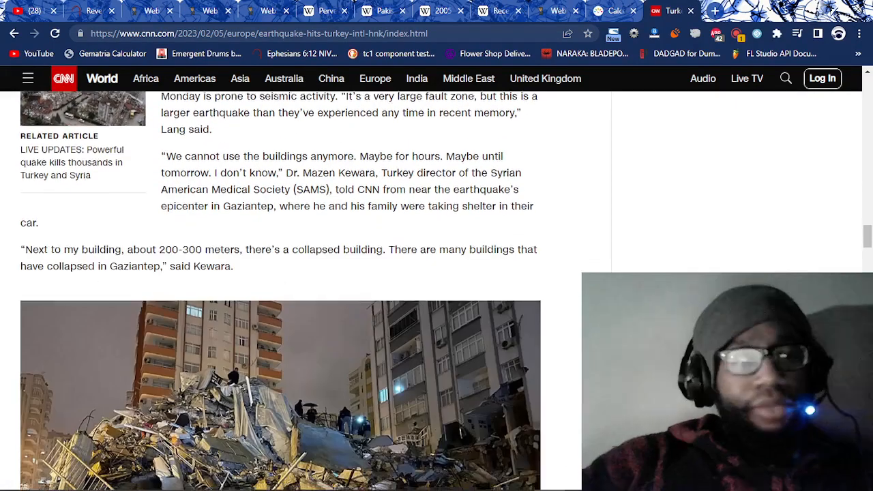
pyautogui.scroll(-3)
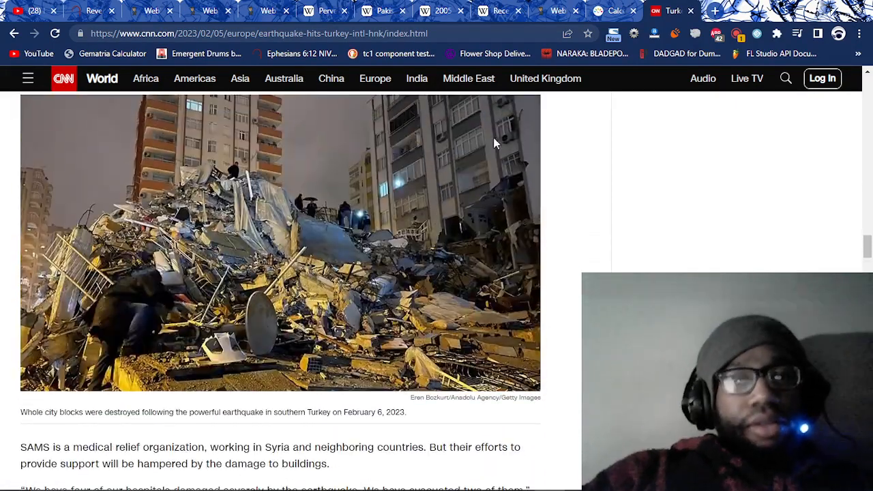
pyautogui.moveTo(337, 291)
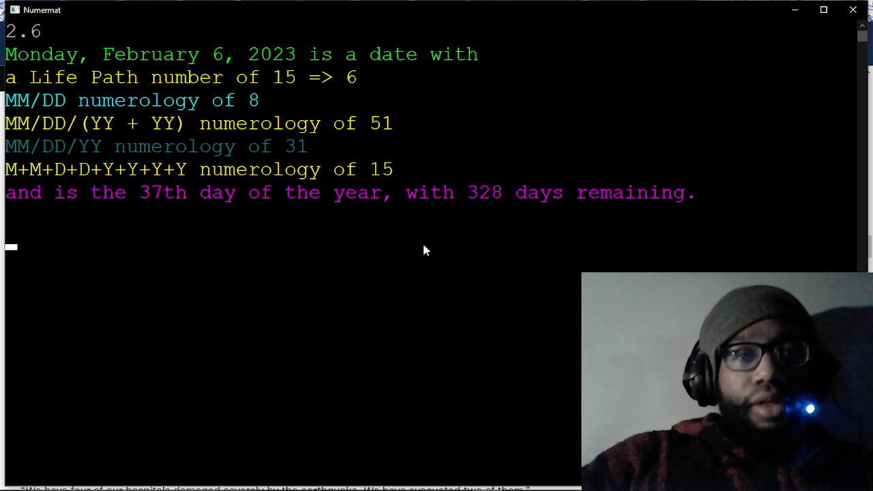
# Select text in Numermat's readout for Monday, February 6, 2023, Life Path 15 => 6
pyautogui.doubleClick(162, 192)
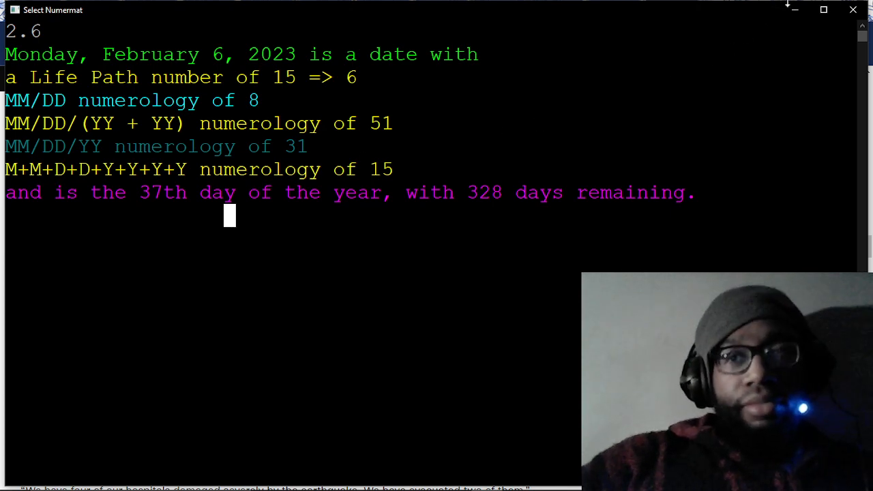
pyautogui.moveTo(792, 10)
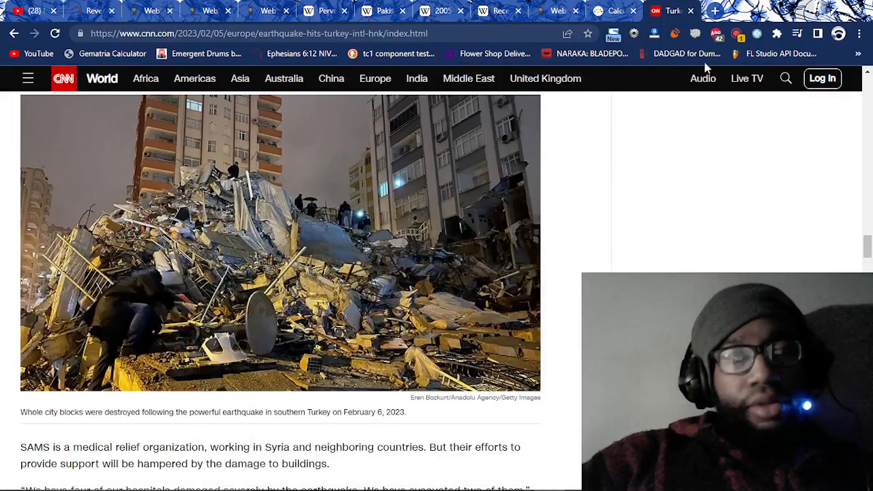
# Find the headline's gematria (344 Ordinal, 137 Reduction) and view 137's properties as the 33rd prime
pyautogui.scroll(-3)
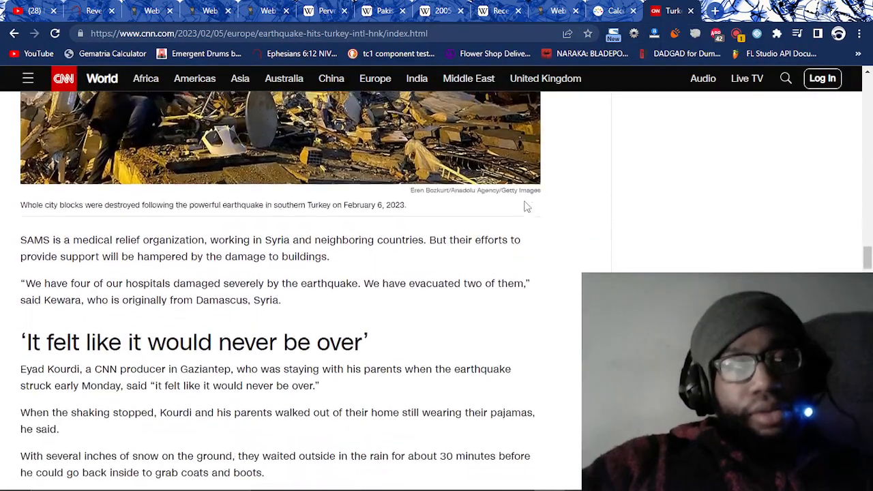
pyautogui.scroll(-3)
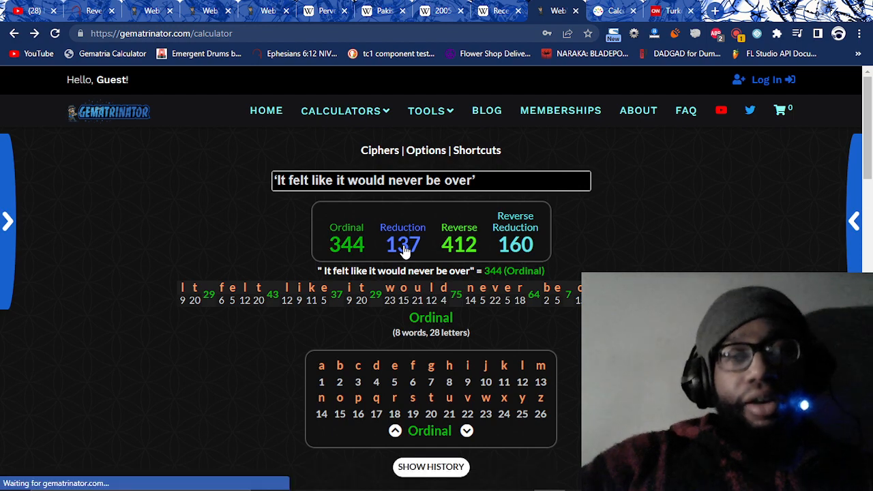
pyautogui.click(402, 244)
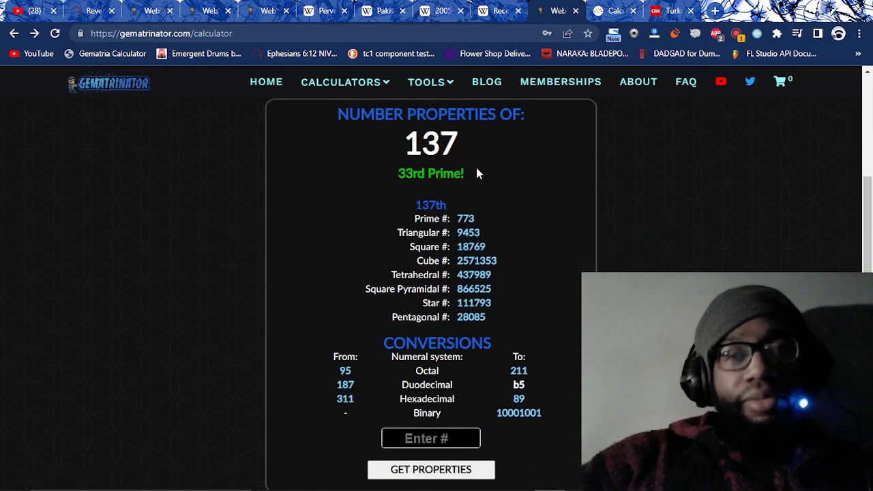
pyautogui.doubleClick(430, 173)
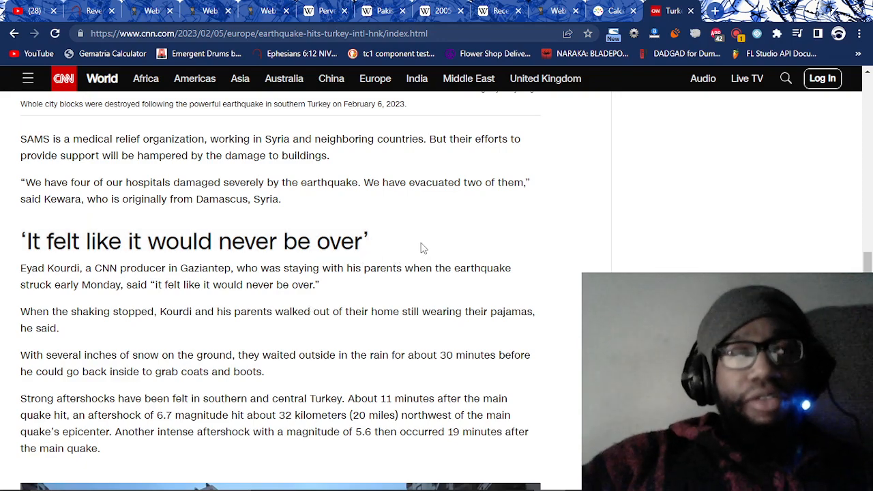
pyautogui.moveTo(456, 222)
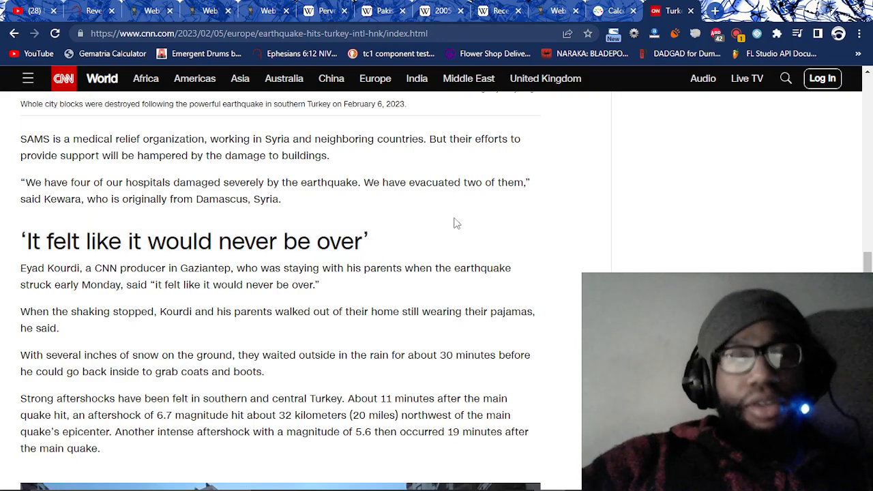
pyautogui.scroll(-3)
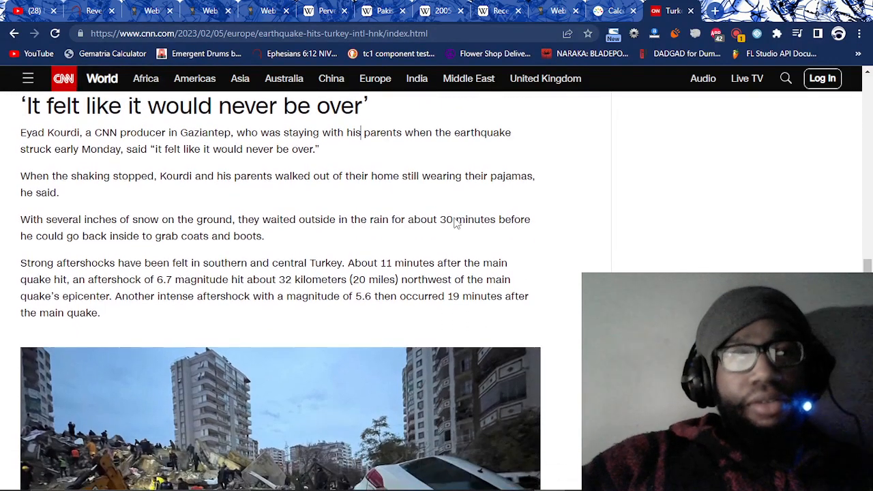
pyautogui.scroll(-3)
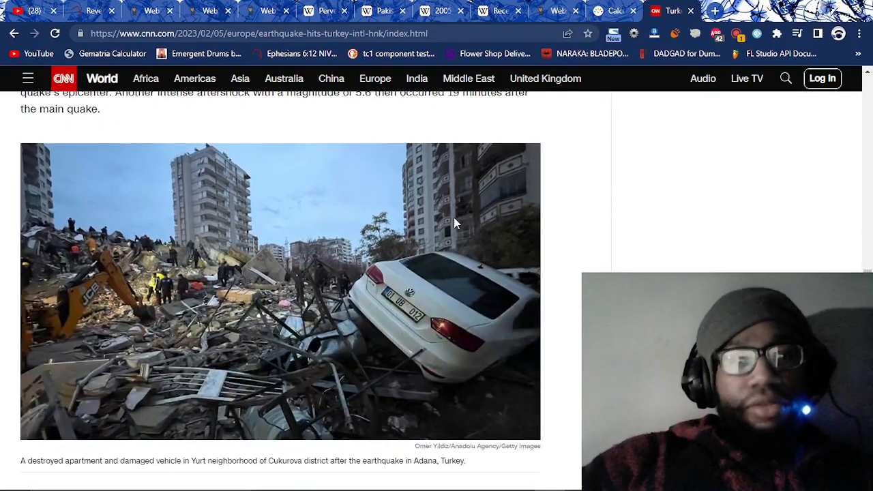
pyautogui.scroll(-3)
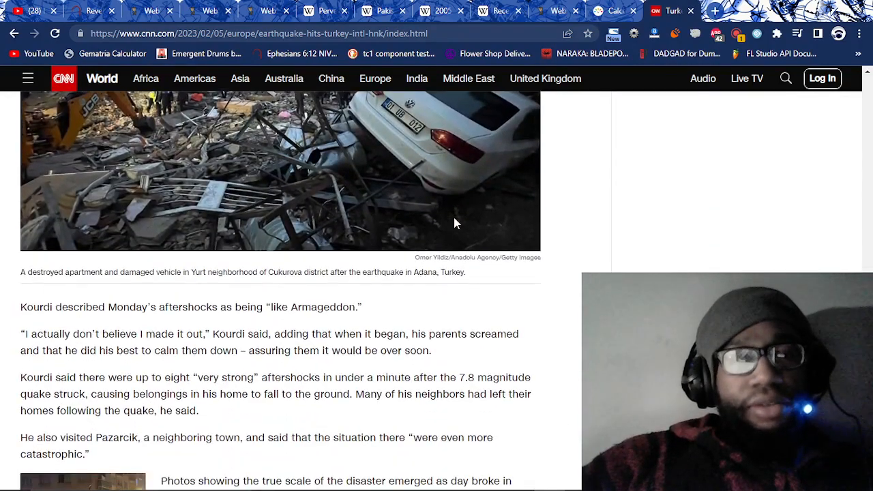
pyautogui.scroll(-3)
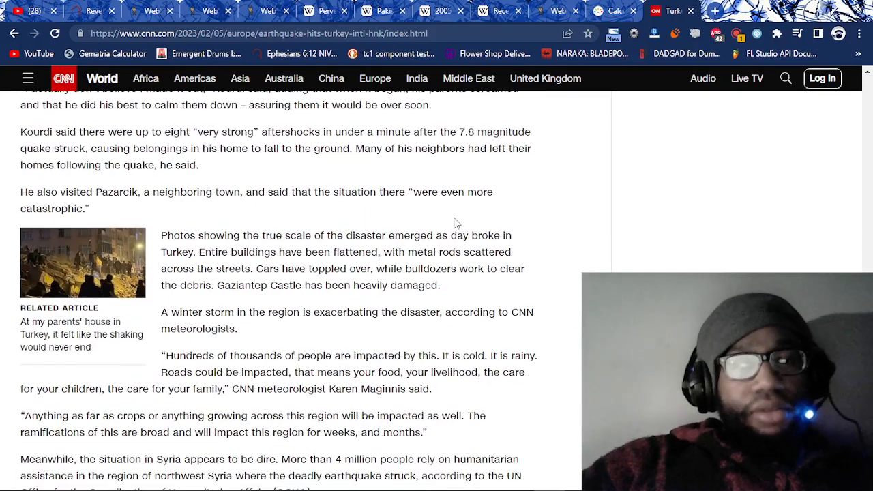
pyautogui.scroll(-3)
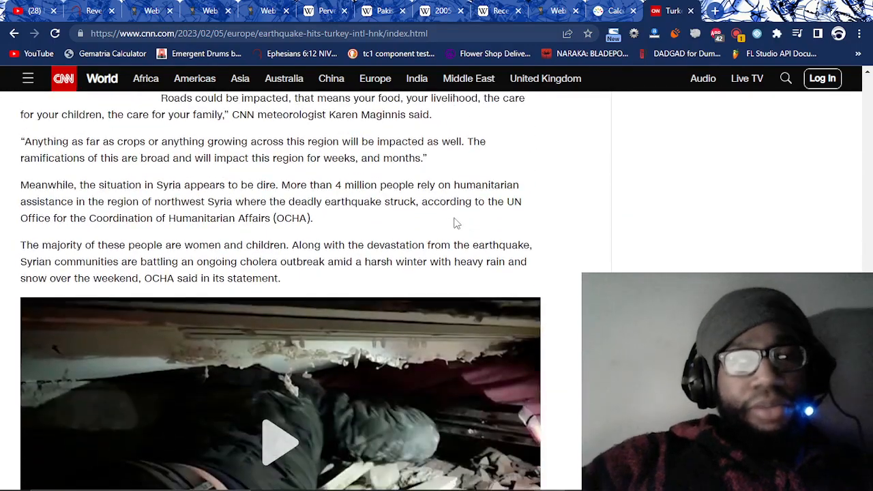
pyautogui.scroll(-3)
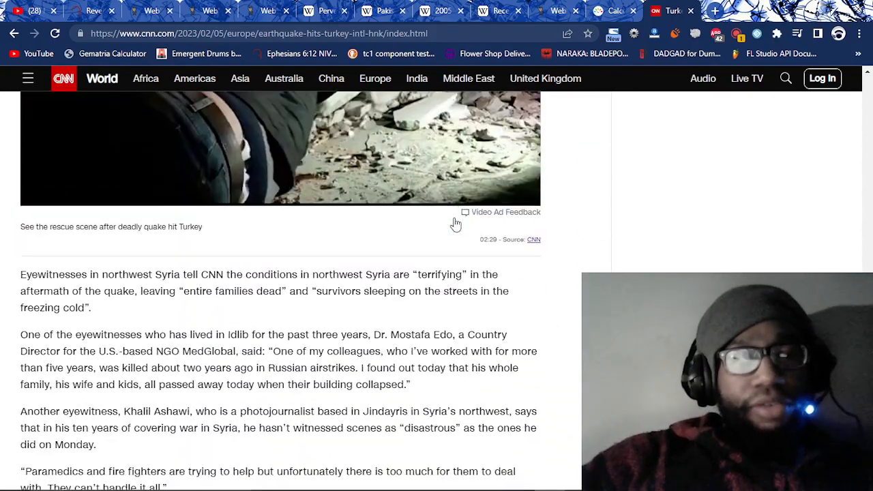
pyautogui.click(562, 10)
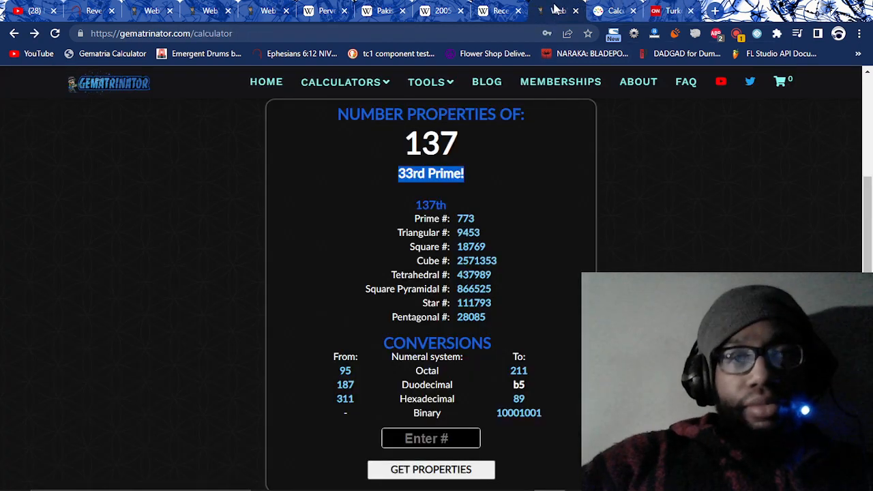
pyautogui.click(557, 11)
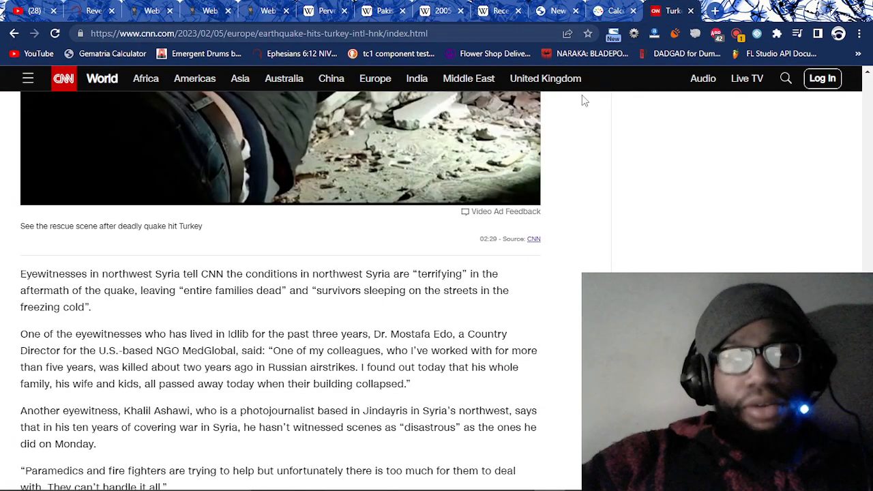
# Scroll the CNN article through the Gaziantep section, then return to the Revelation 11:13 verse
pyautogui.scroll(-3)
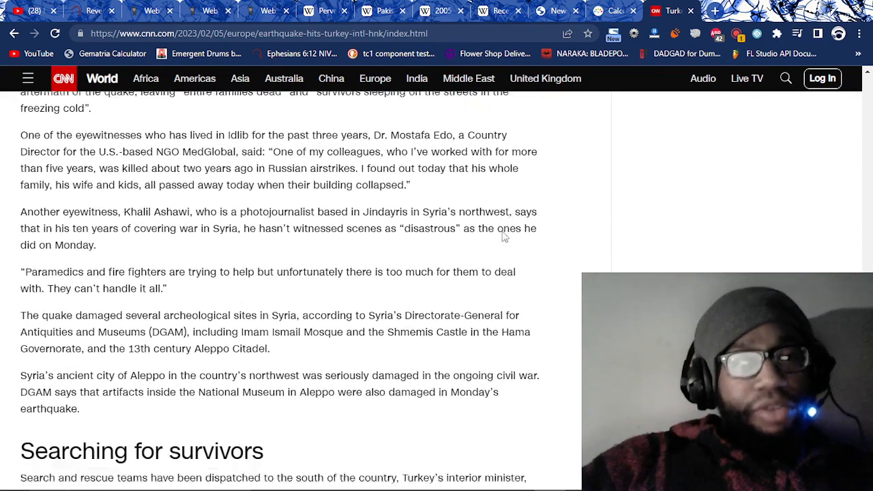
pyautogui.scroll(-3)
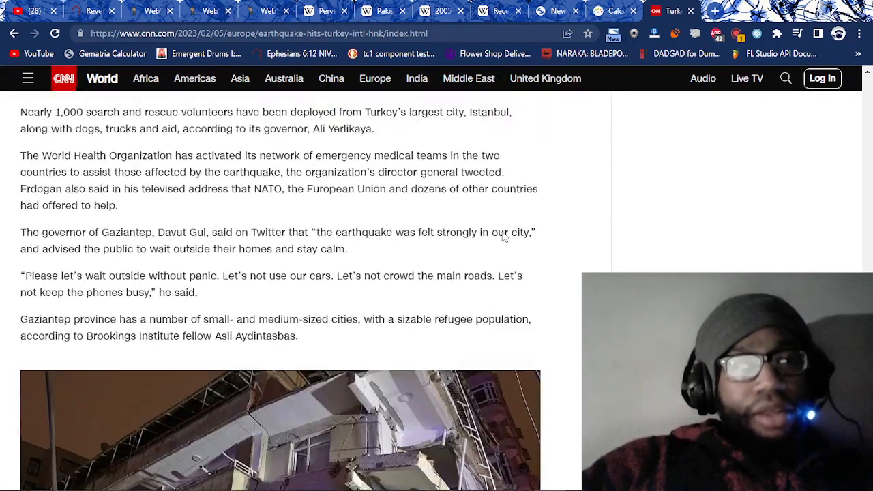
pyautogui.scroll(-3)
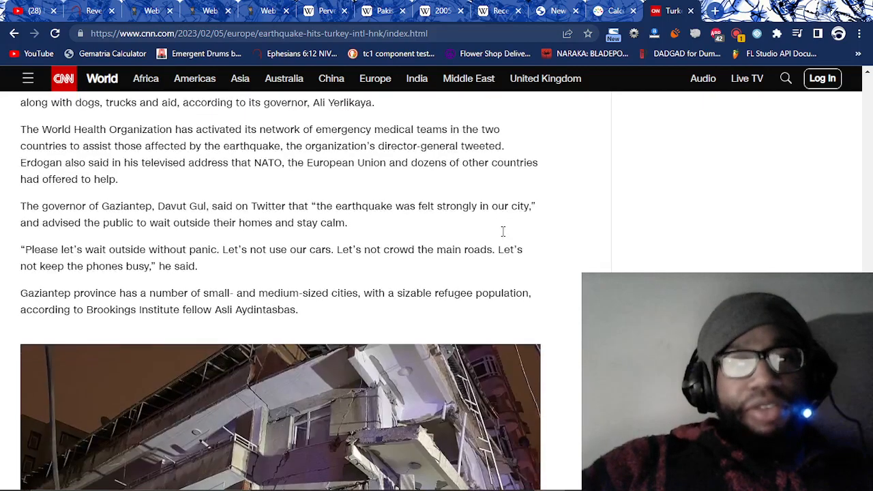
pyautogui.scroll(-3)
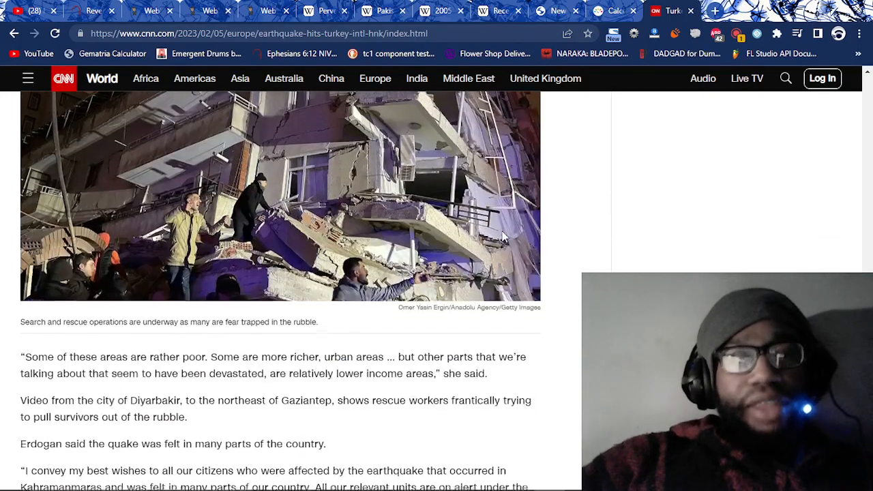
pyautogui.click(97, 11)
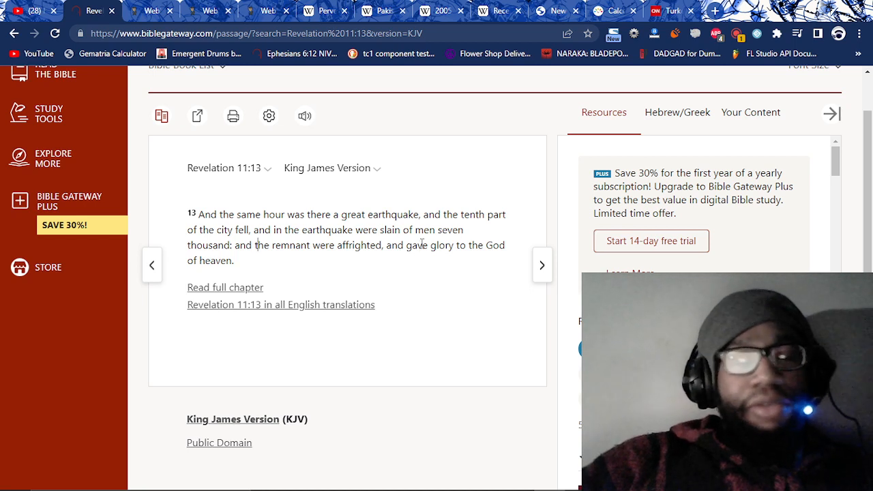
pyautogui.moveTo(508, 219)
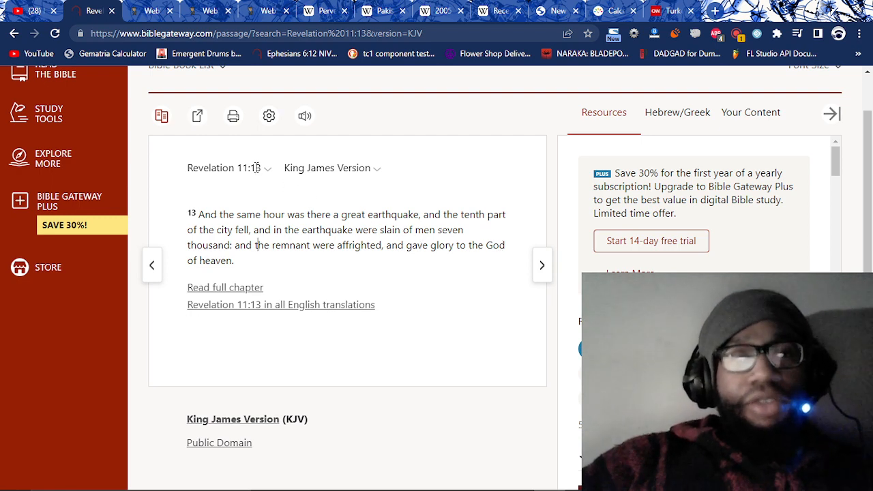
pyautogui.doubleClick(245, 168)
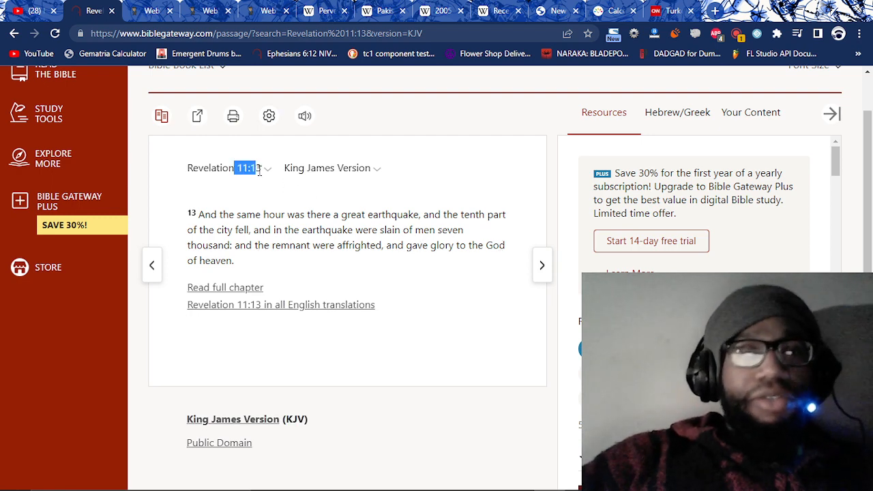
pyautogui.moveTo(267, 174)
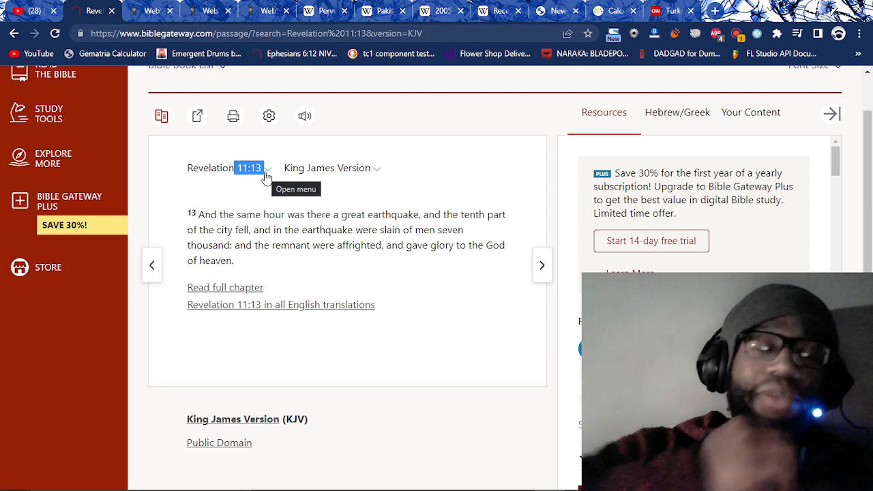
pyautogui.moveTo(377, 208)
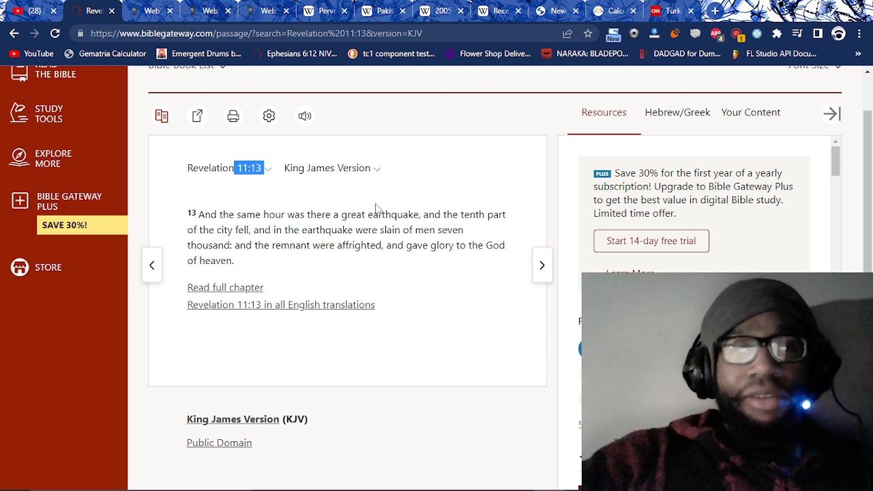
pyautogui.moveTo(336, 139)
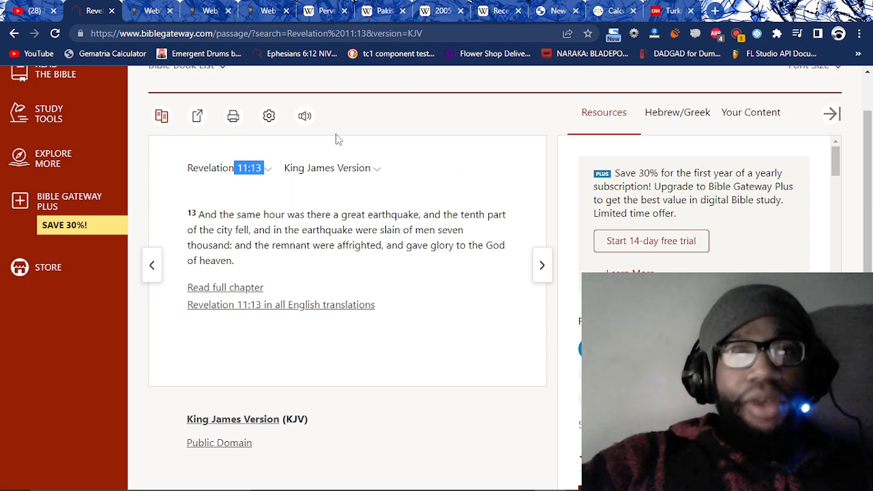
# Go back to CNN's Turkey earthquake article and scroll through it to the rescue video
pyautogui.click(674, 10)
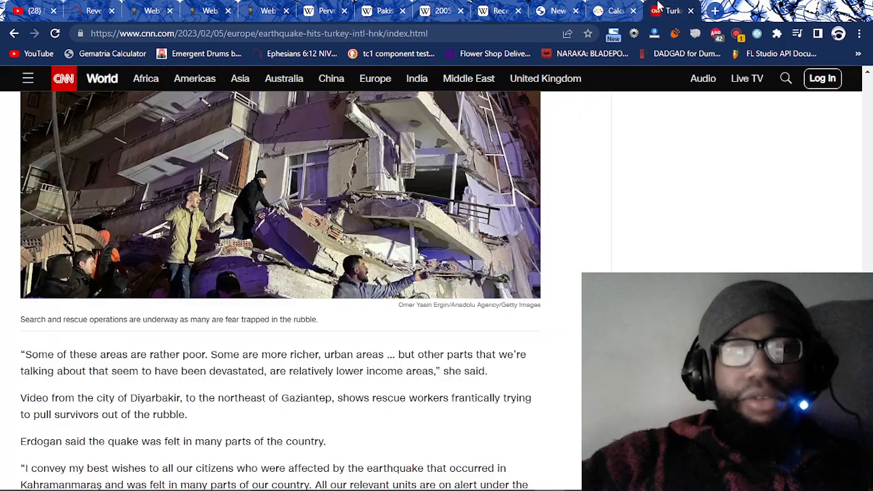
pyautogui.scroll(-3)
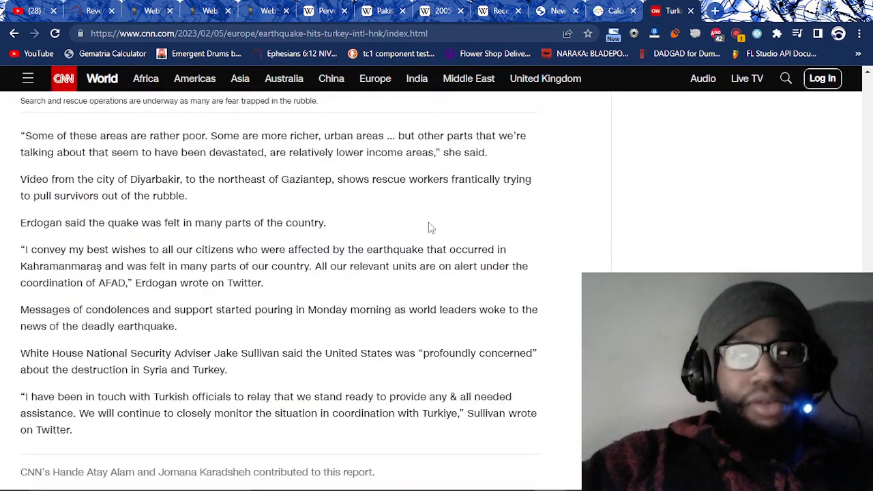
pyautogui.scroll(3)
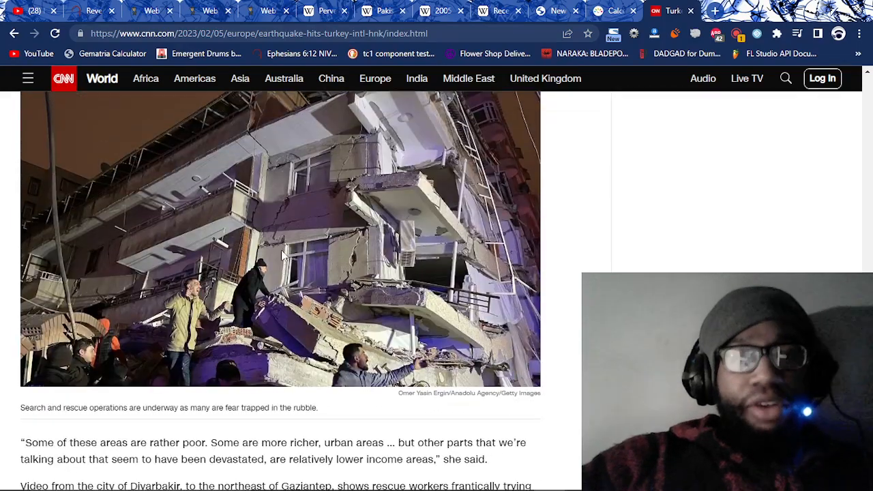
pyautogui.scroll(-3)
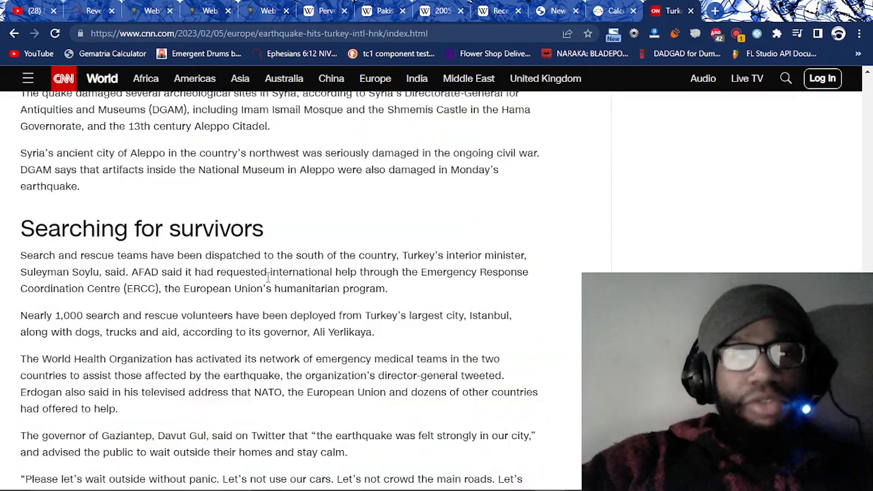
pyautogui.scroll(3)
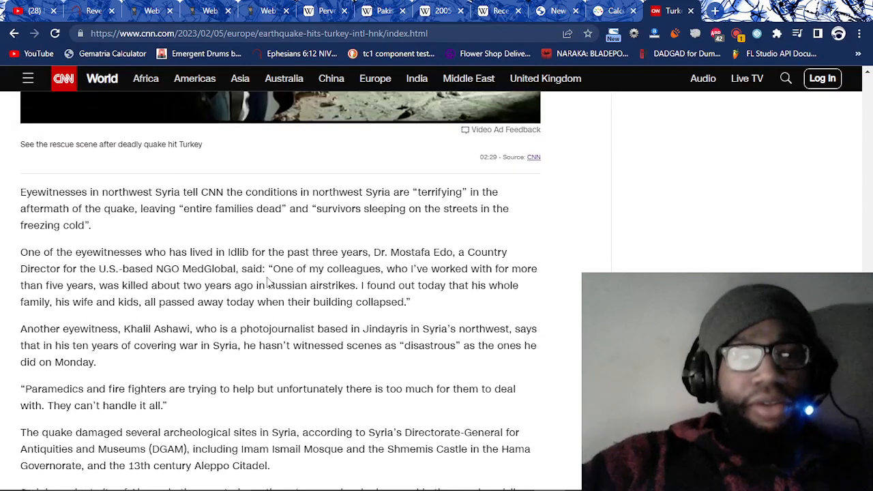
pyautogui.scroll(-3)
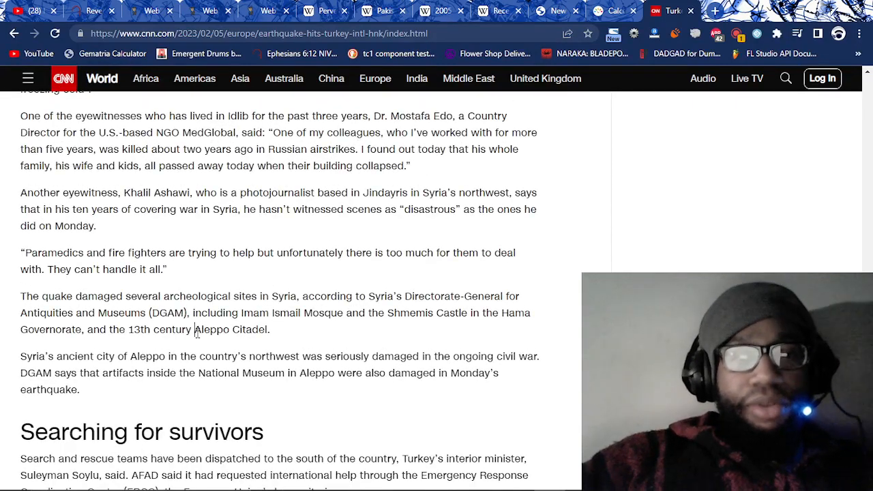
pyautogui.doubleClick(231, 329)
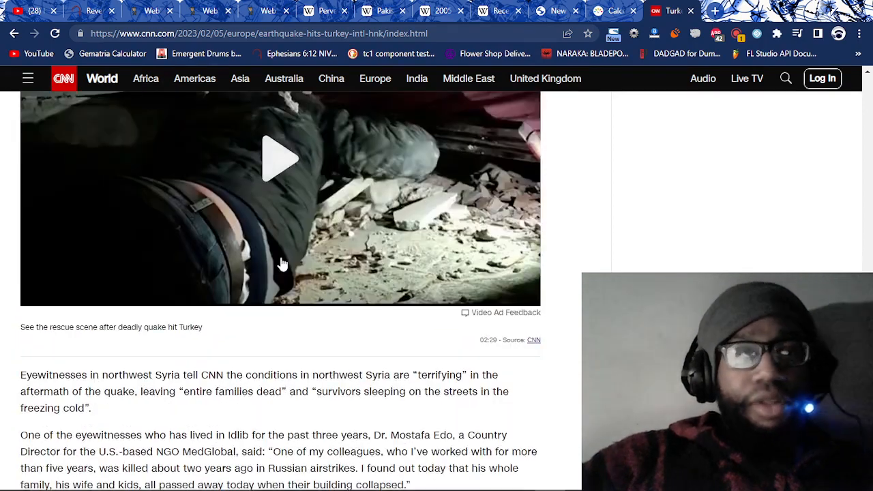
pyautogui.scroll(-3)
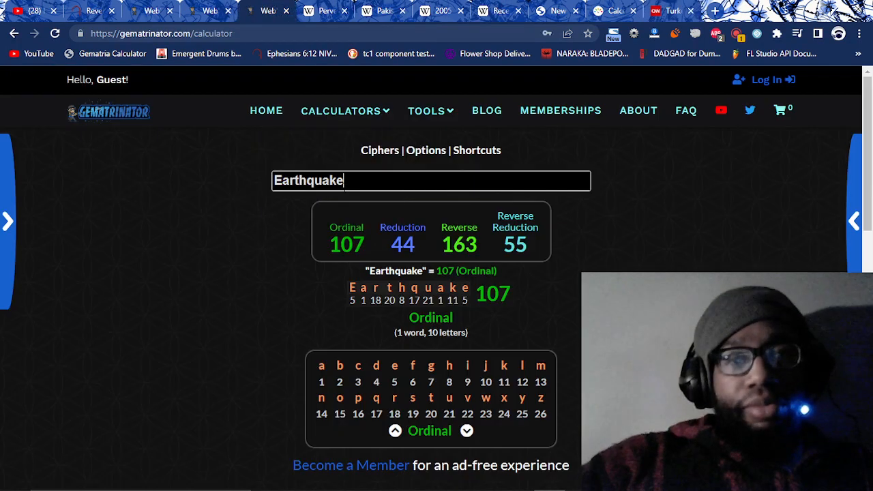
# Compute gematria for Syria (72), Islam (54), Turkey and Earthquake, then reopen Revelation 11:13
pyautogui.write('Syria')
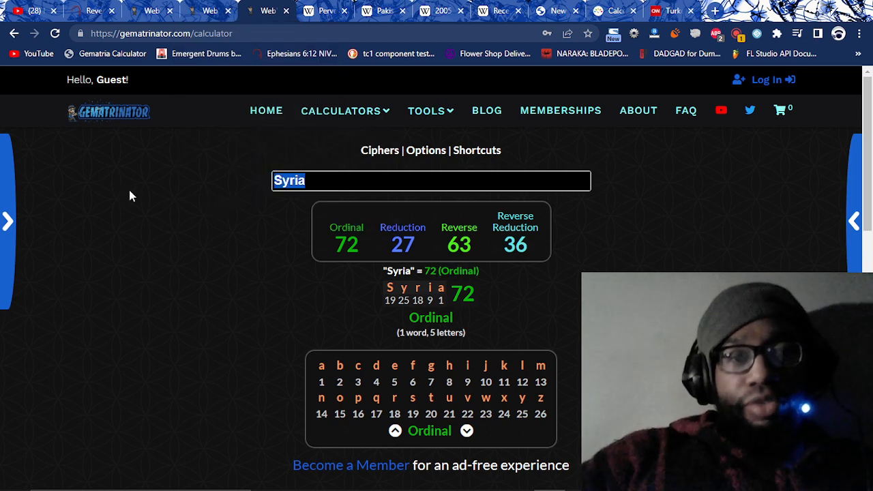
pyautogui.write('Islam')
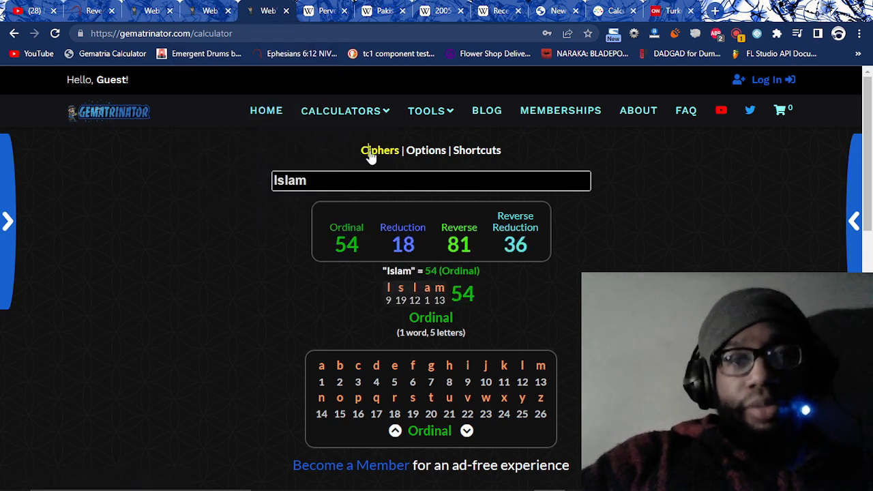
pyautogui.click(379, 150)
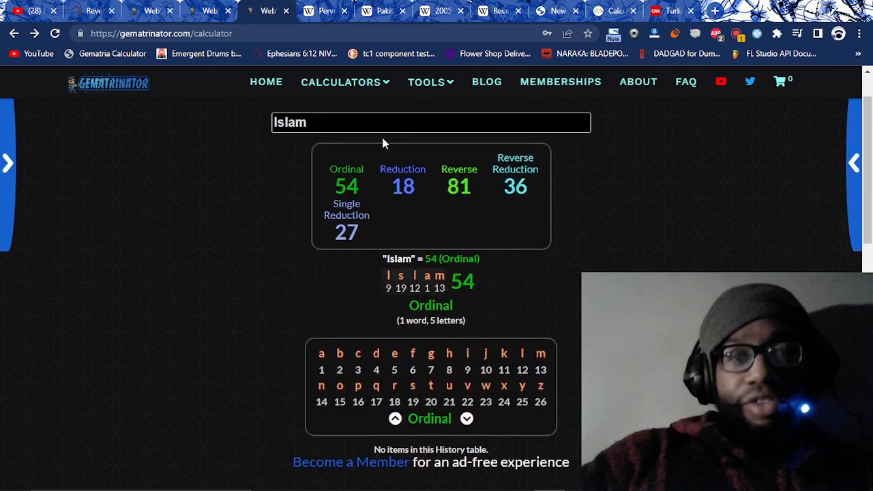
pyautogui.scroll(-3)
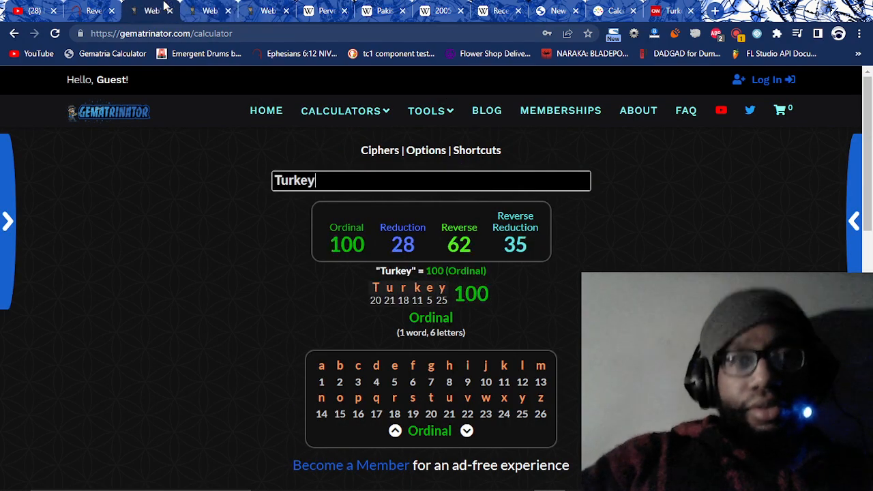
pyautogui.write('Earthqua')
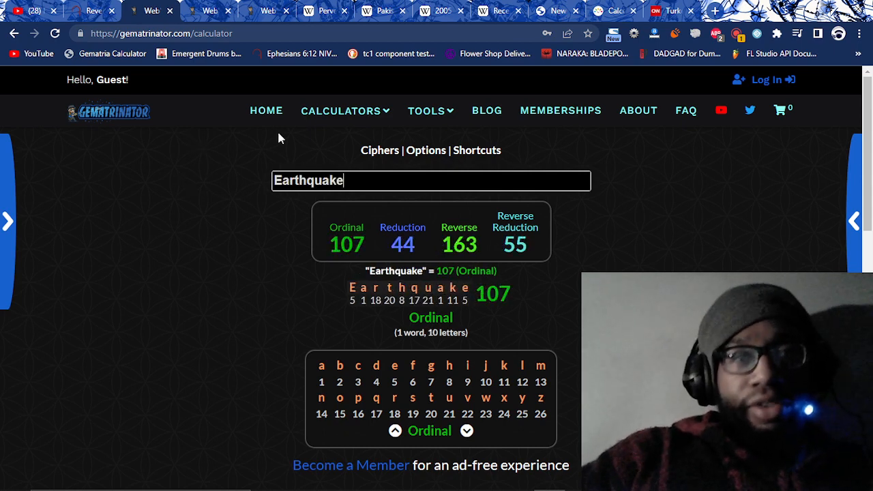
pyautogui.click(88, 11)
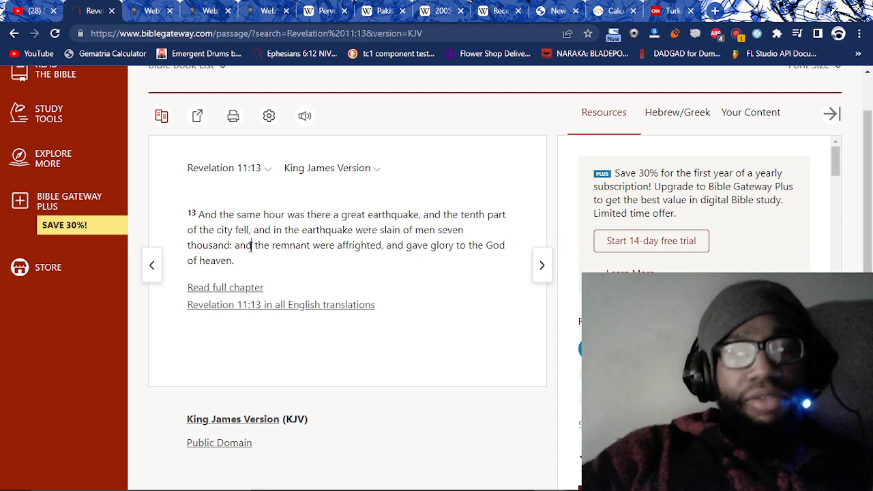
# Review Revelation 11:13, then return to CNN's photo of the destroyed Adana apartment block
pyautogui.click(154, 10)
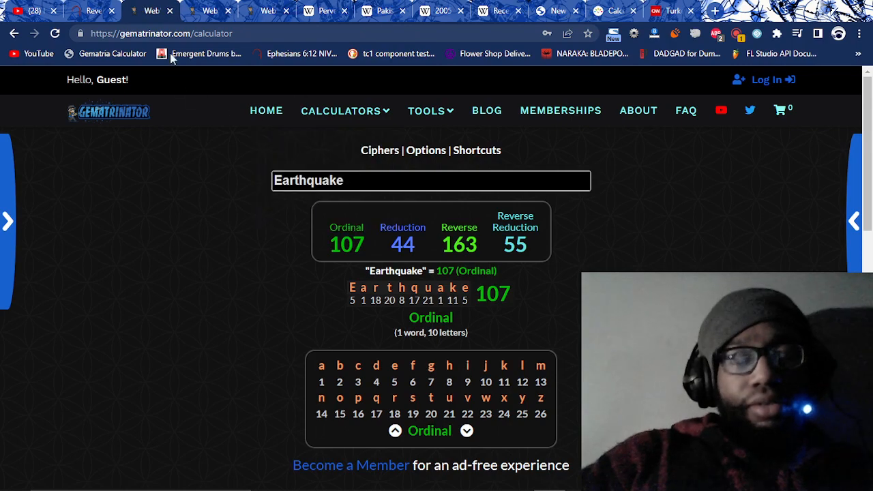
pyautogui.click(92, 11)
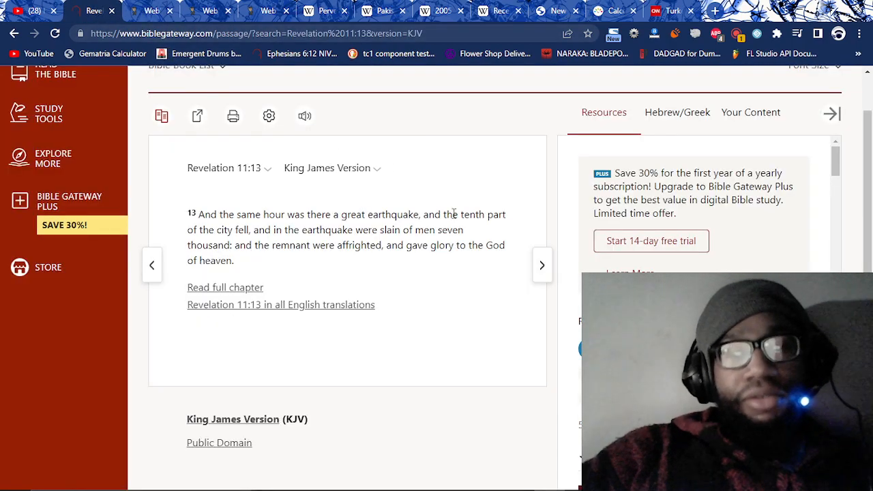
pyautogui.click(668, 11)
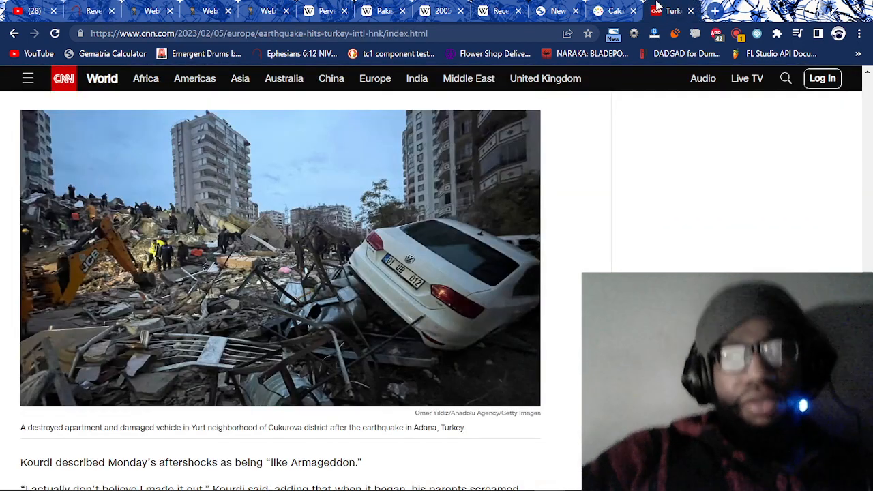
# Scroll past the aftershock and Syria humanitarian sections to the playing rescue video
pyautogui.scroll(-3)
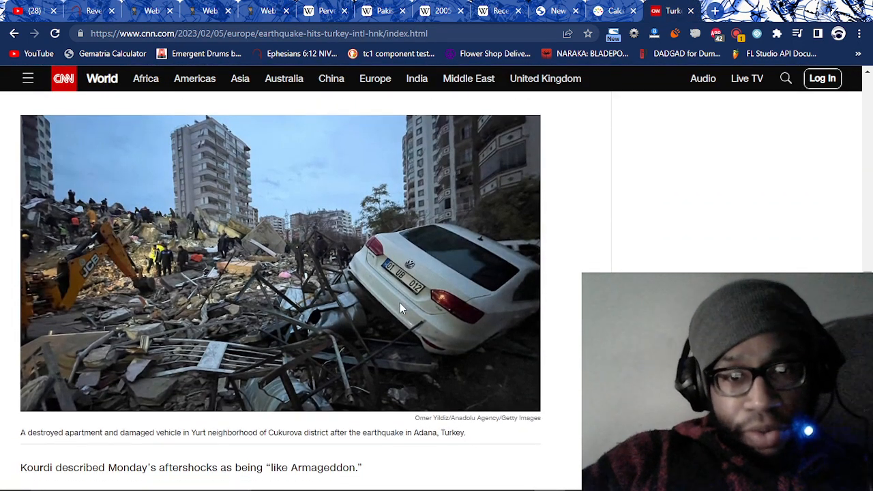
pyautogui.scroll(-3)
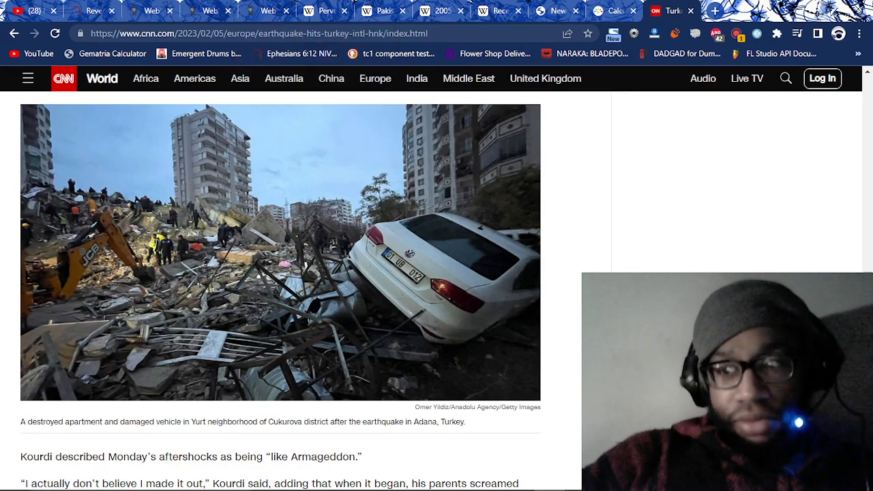
pyautogui.scroll(-3)
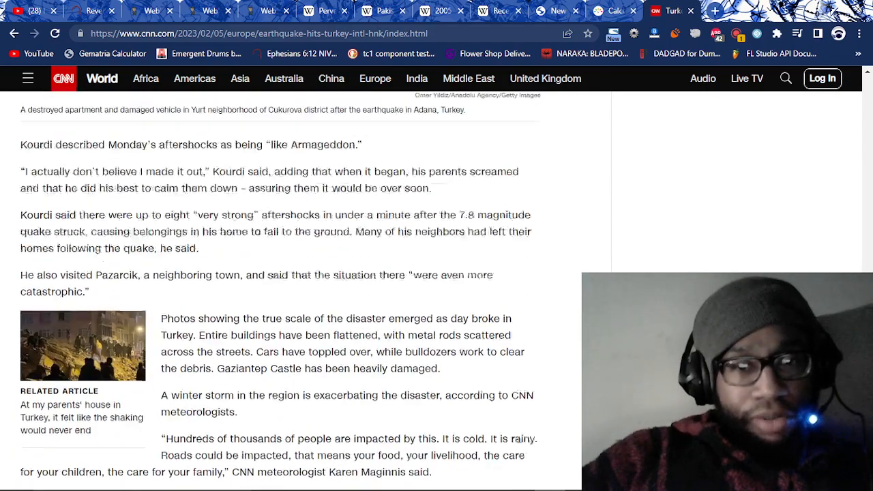
pyautogui.scroll(-3)
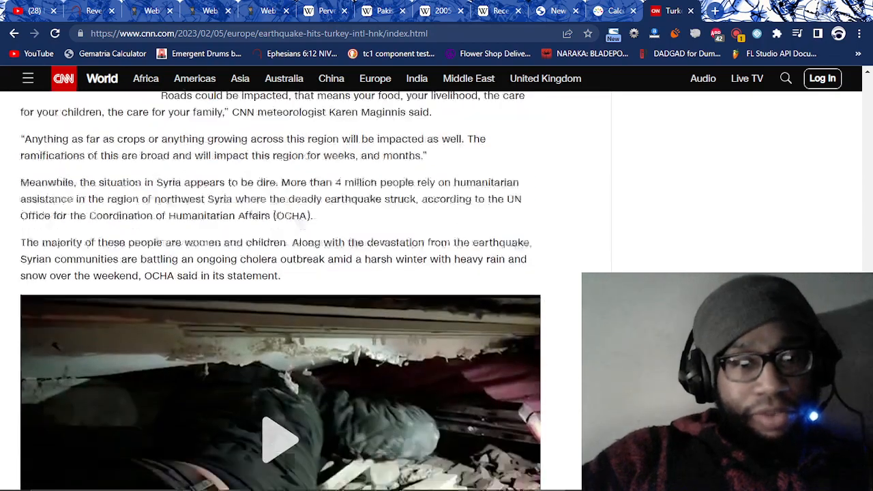
pyautogui.scroll(-3)
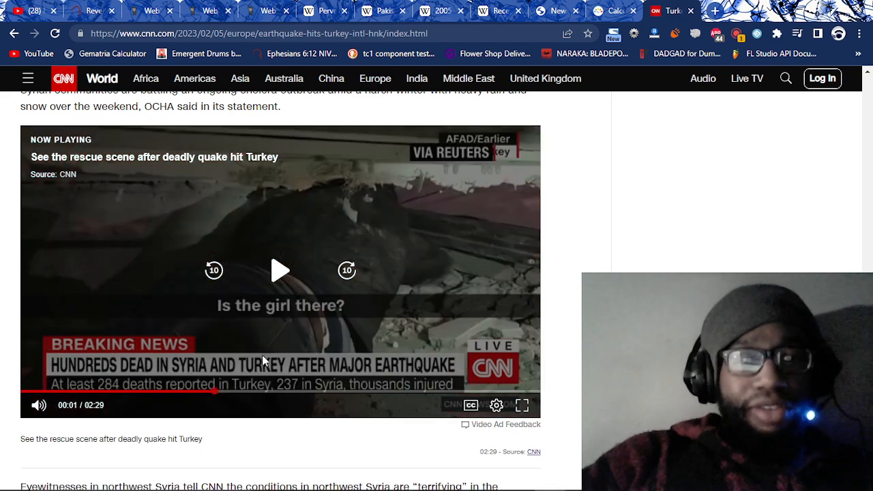
pyautogui.moveTo(308, 288)
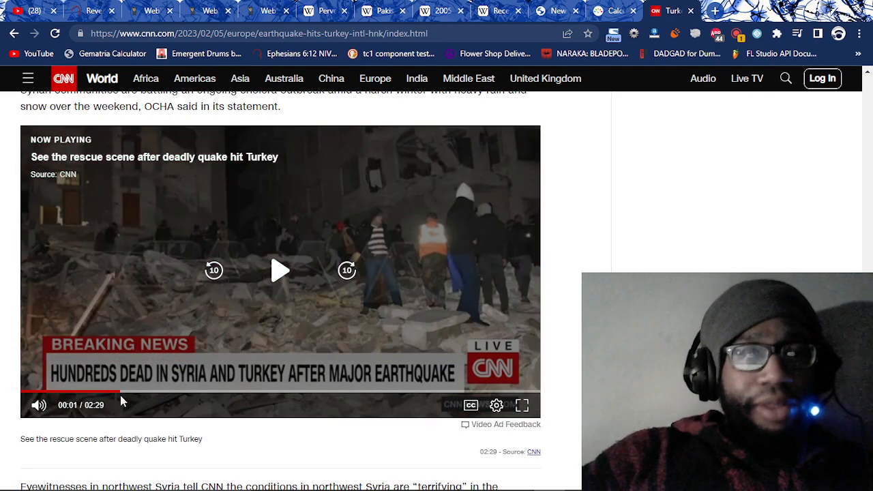
# Preview the CNN rescue-scene video showing crowds on rubble and a breaking-news report
pyautogui.click(279, 271)
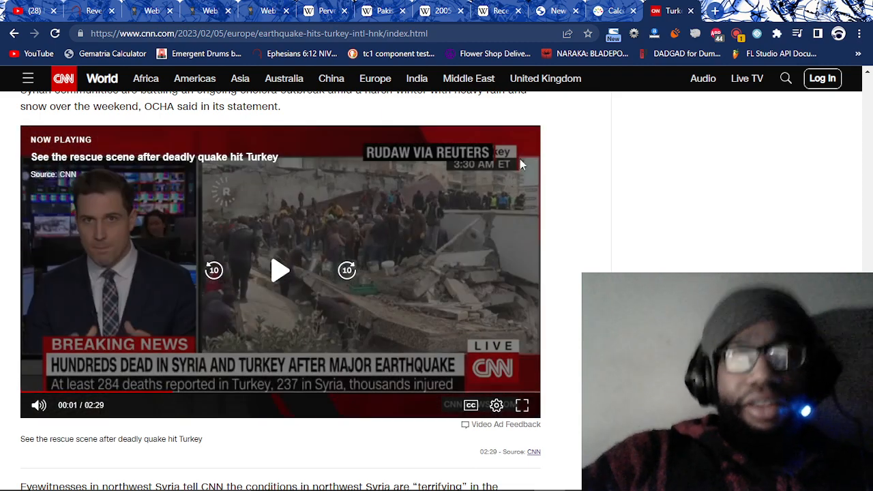
pyautogui.moveTo(479, 142)
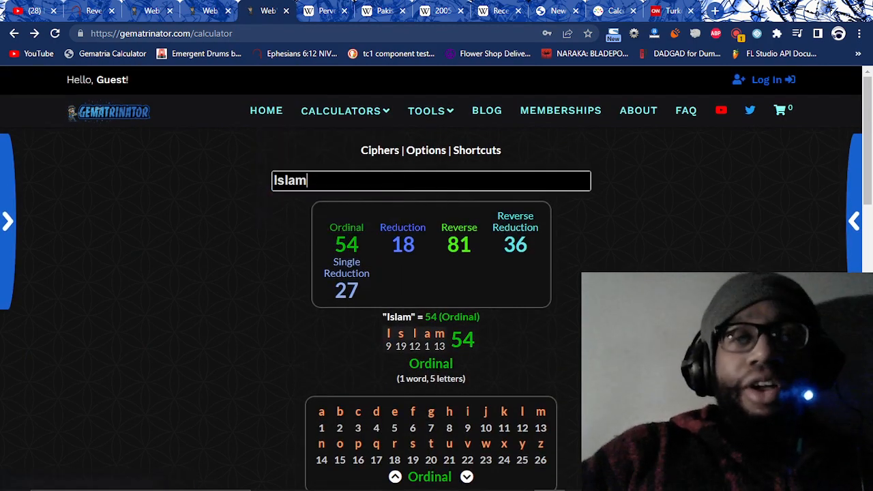
# Enter 'Revelation' in Gematrinator (121 Ordinal, 49 Reduction), then return to CNN's rescue video
pyautogui.write('Revelato')
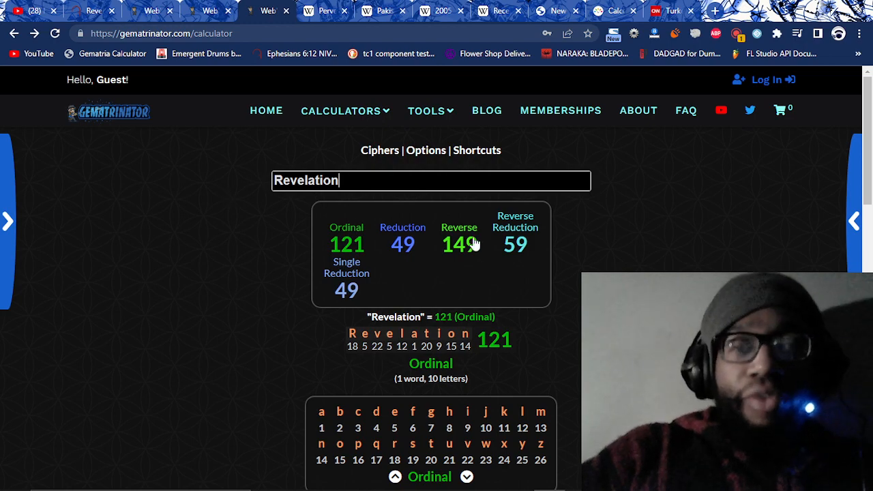
pyautogui.click(459, 243)
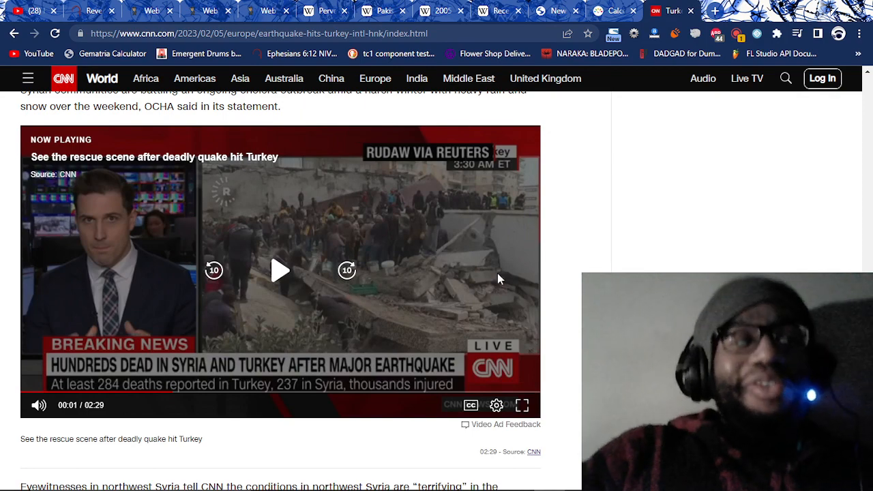
# Scroll past the CNN rescue video before moving to the Revelation 11:13 YouTube video
pyautogui.scroll(-3)
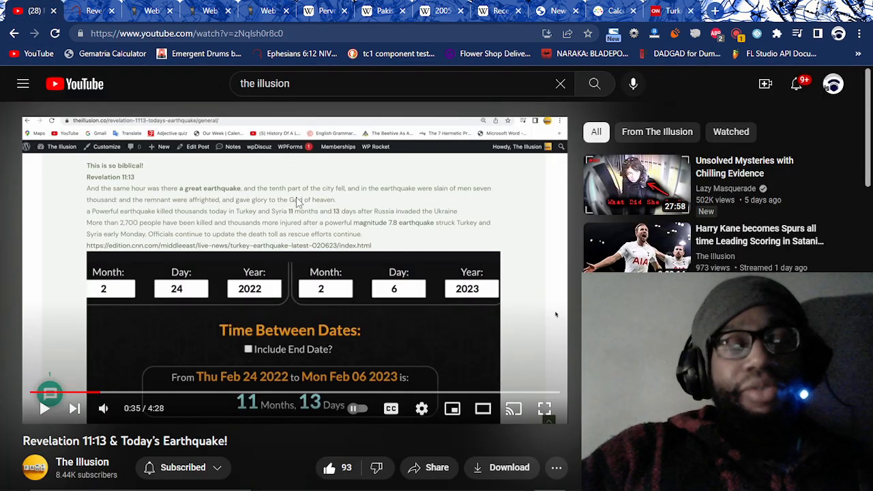
# Return to the CNN tab showing the earthquake rescue-scene video
pyautogui.click(96, 12)
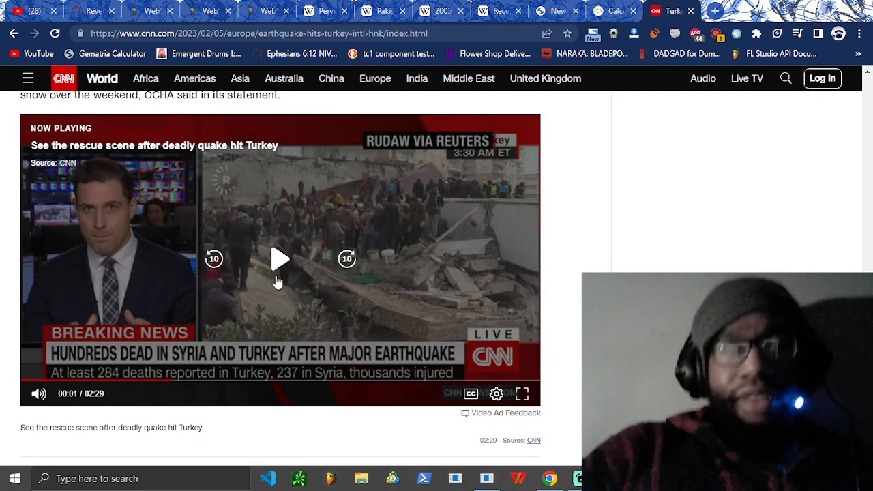
# Play CNN's rescue-scene video in full screen, then pause it
pyautogui.click(280, 259)
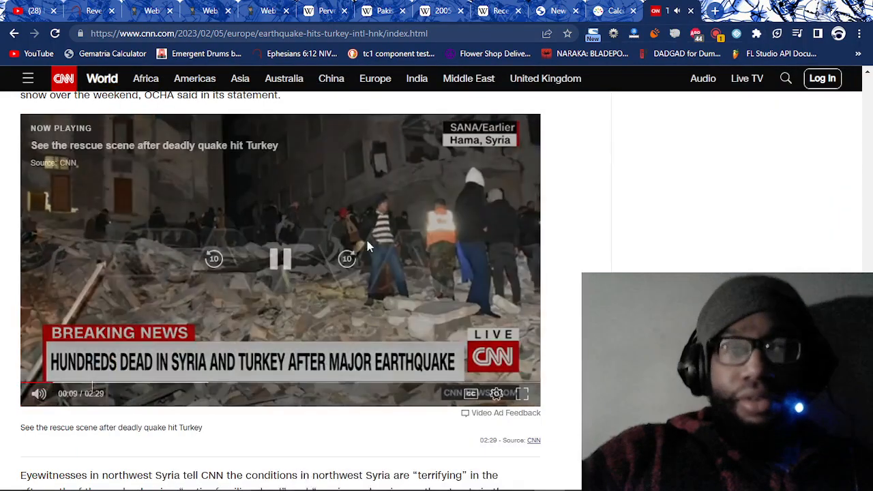
pyautogui.click(523, 394)
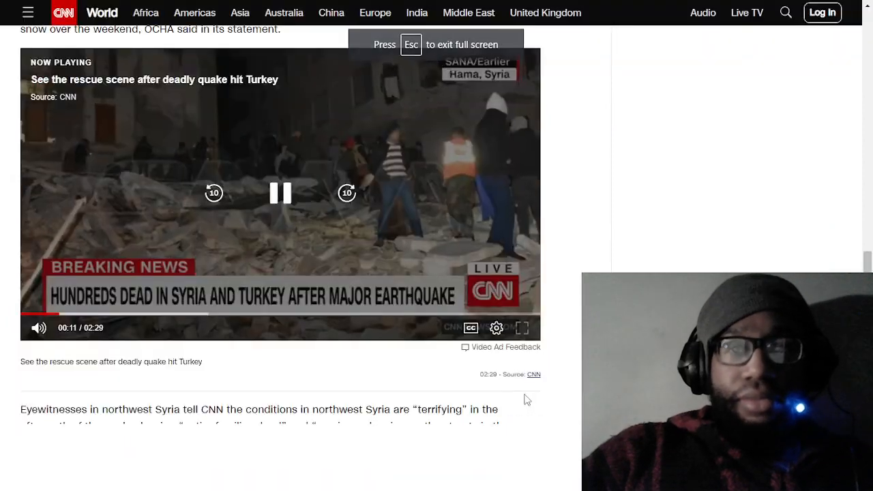
pyautogui.click(522, 328)
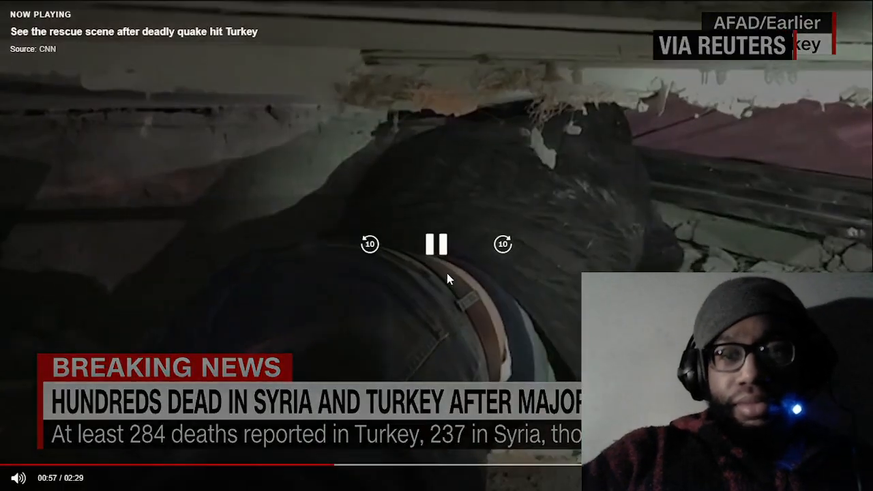
pyautogui.click(436, 245)
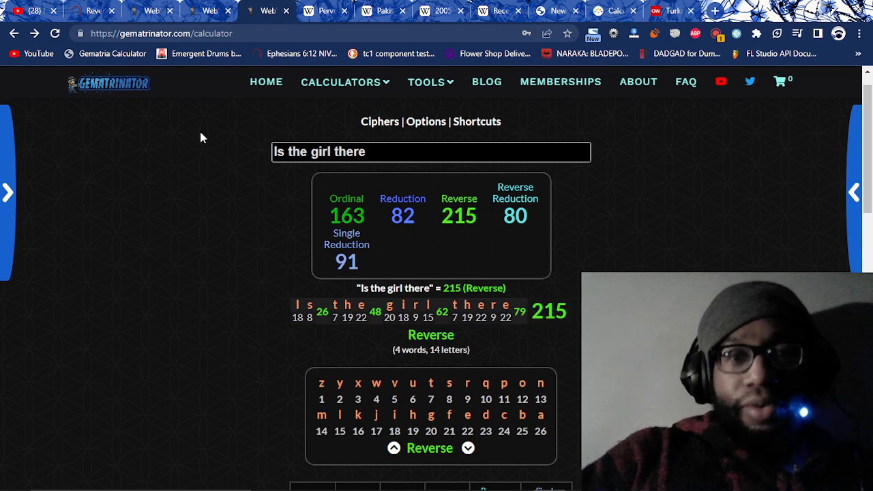
# Calculate 'Earthquake' and 'Is the girl there' in Gematrinator, then go back to the CNN video
pyautogui.tripleClick(320, 151)
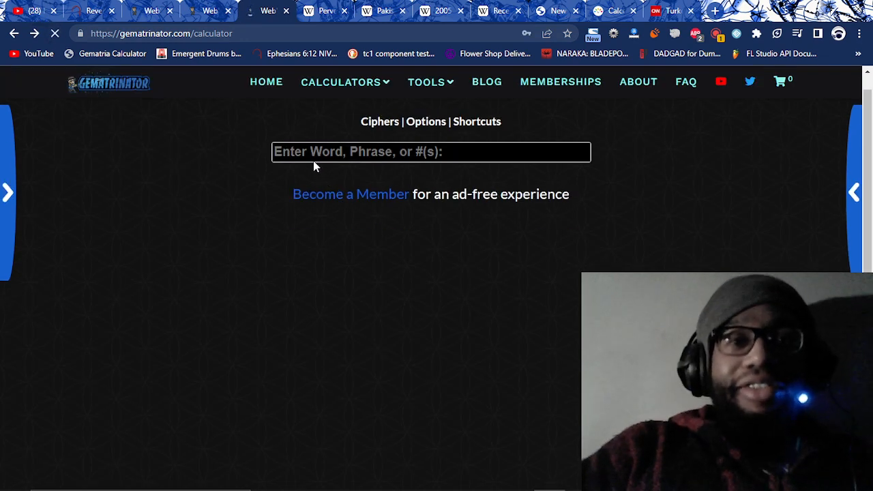
pyautogui.write('EArthquake')
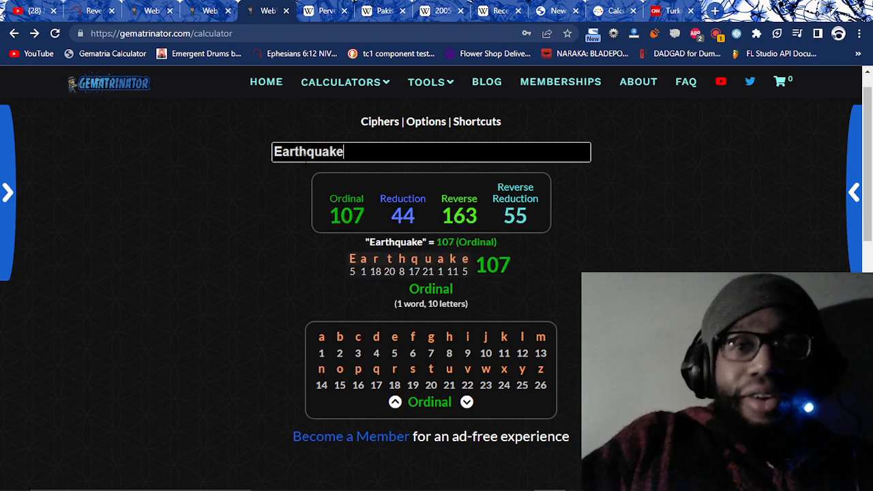
pyautogui.write('Is the girl there')
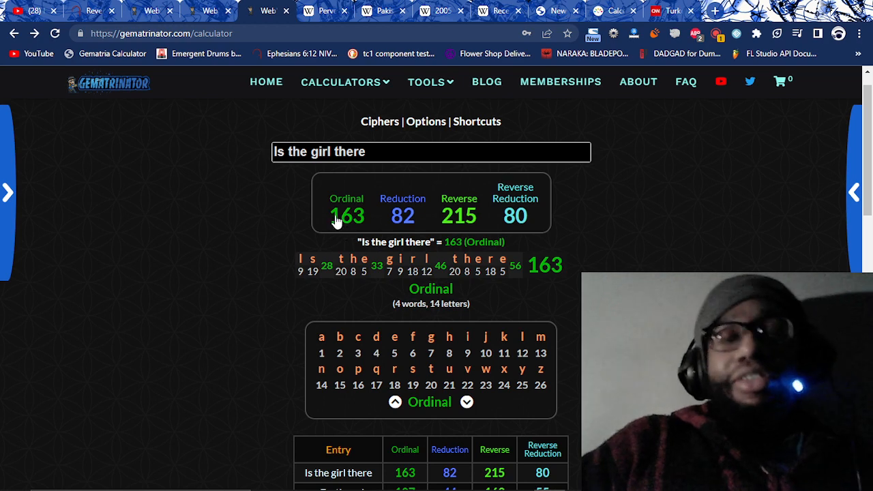
pyautogui.tripleClick(318, 151)
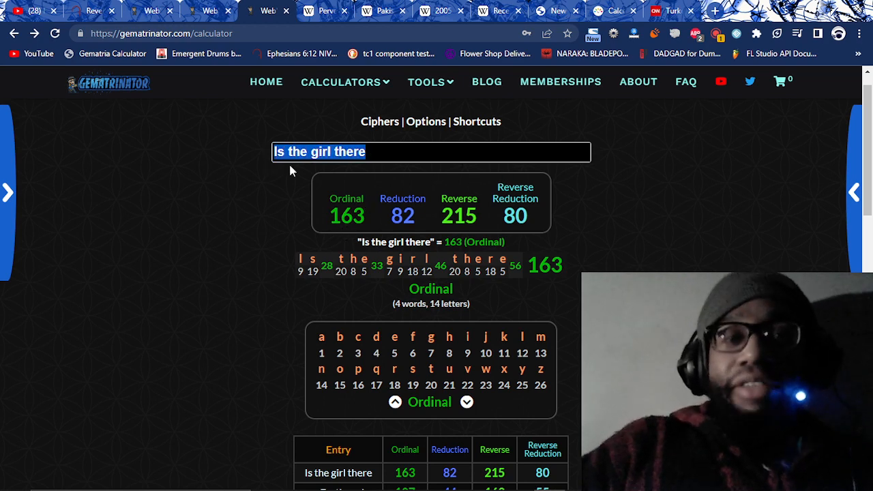
pyautogui.click(669, 10)
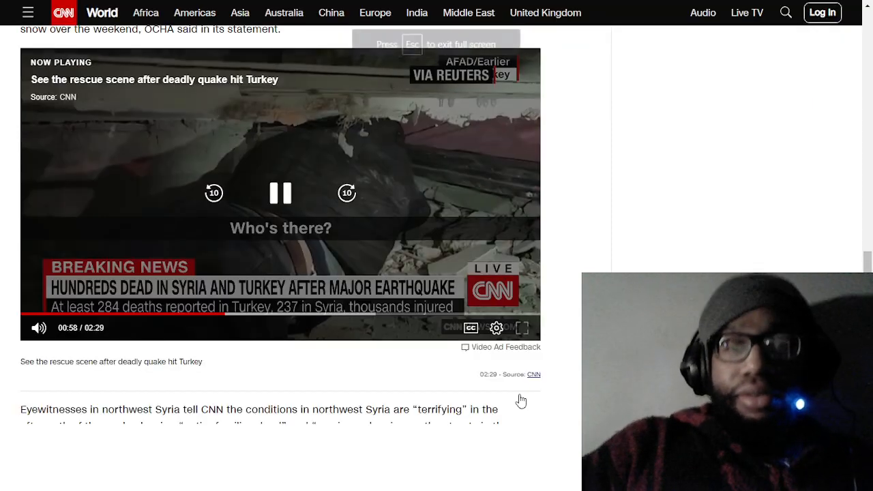
# Exit full screen and leave the rescue-scene video paused at 0:02
pyautogui.click(522, 328)
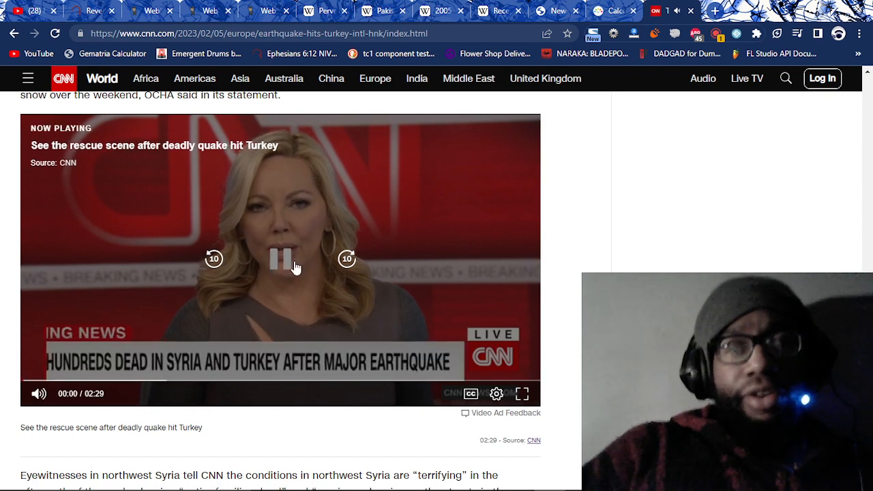
pyautogui.click(280, 259)
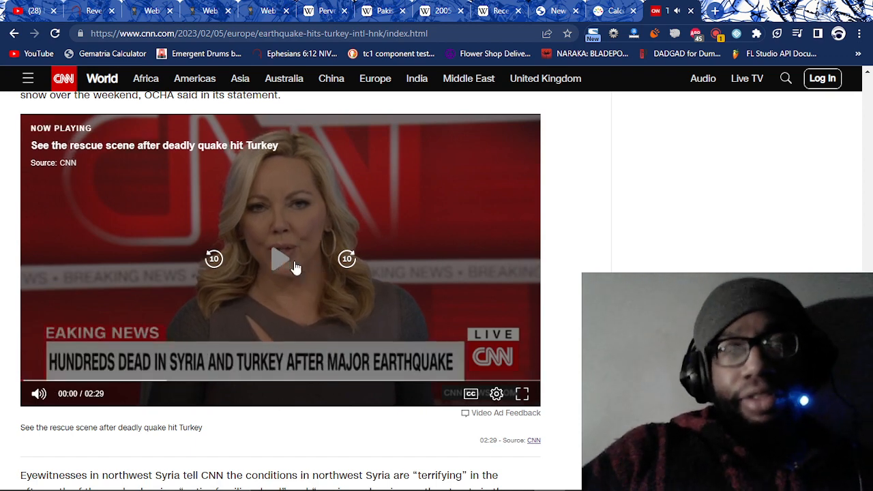
pyautogui.click(279, 259)
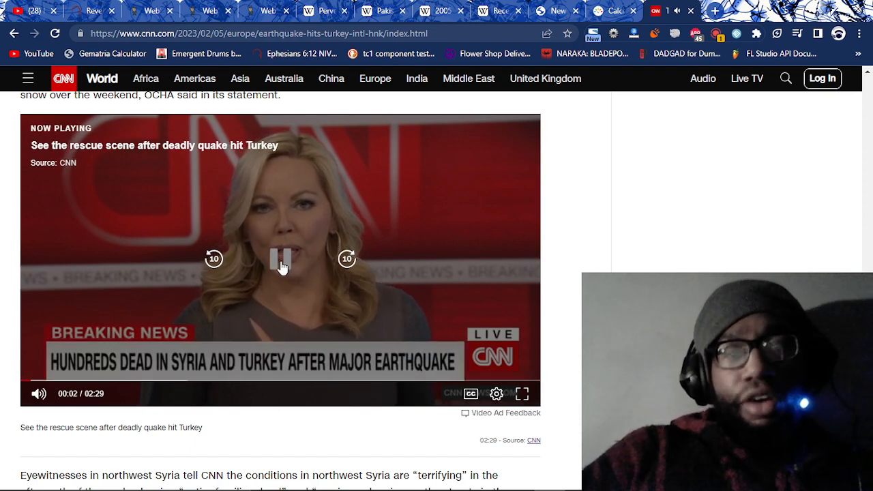
pyautogui.click(280, 260)
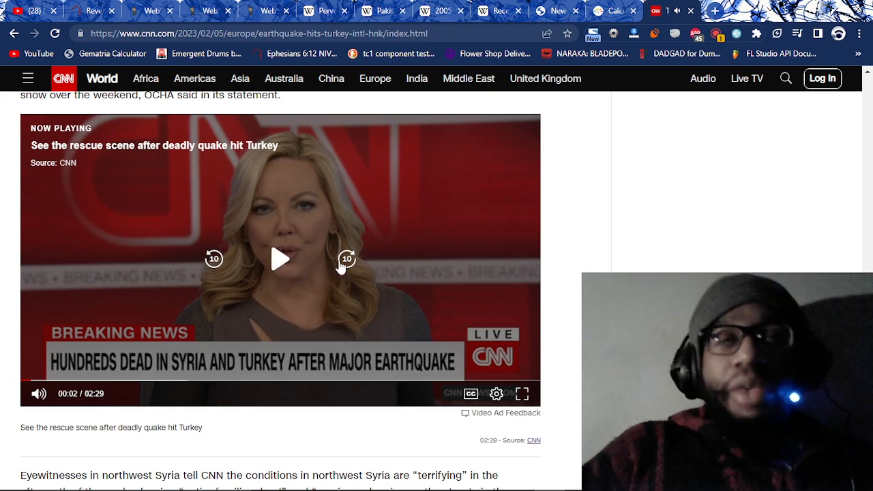